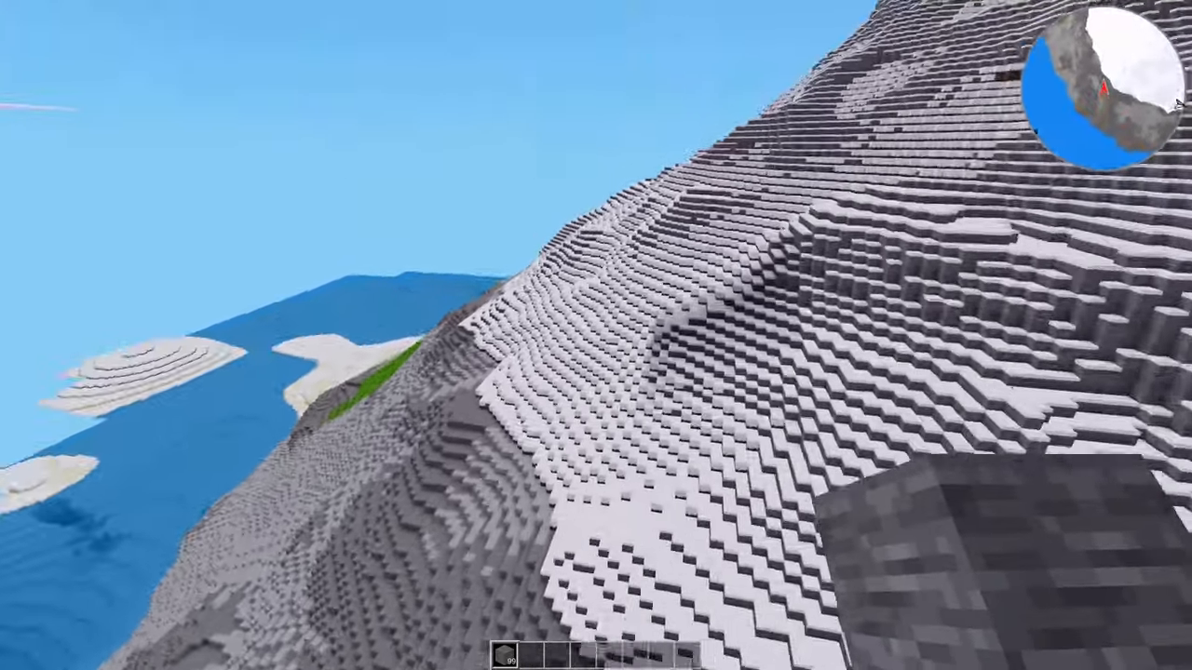
mouse_move(596, 335)
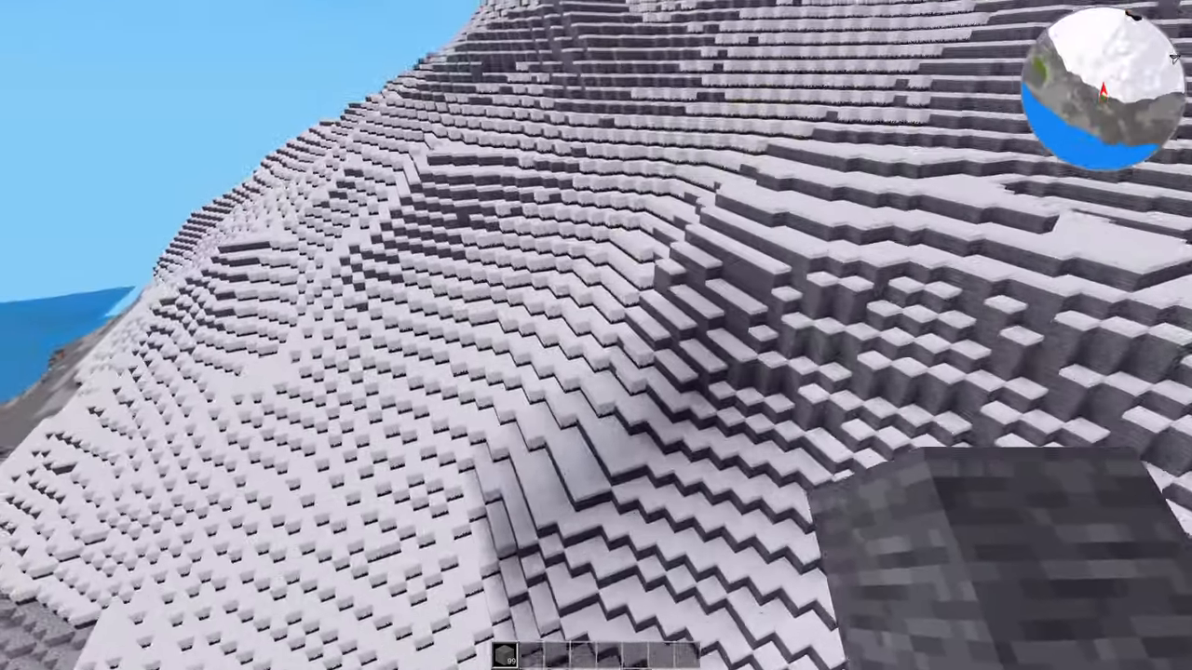
mouse_move(596, 335)
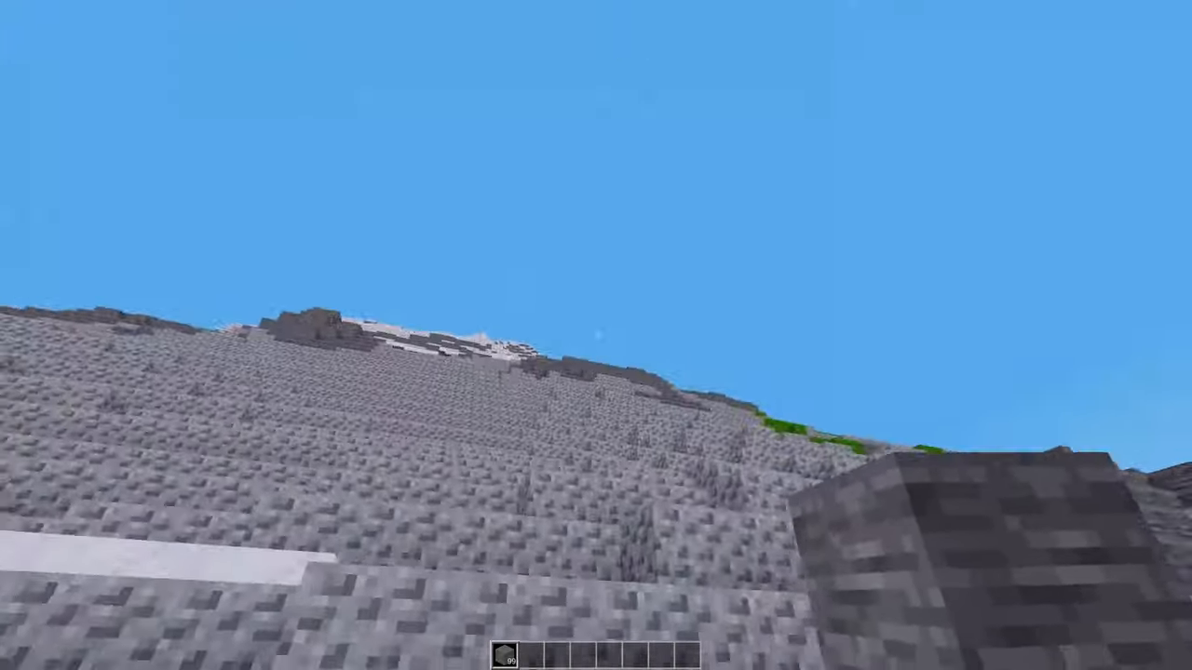
mouse_move(596, 335)
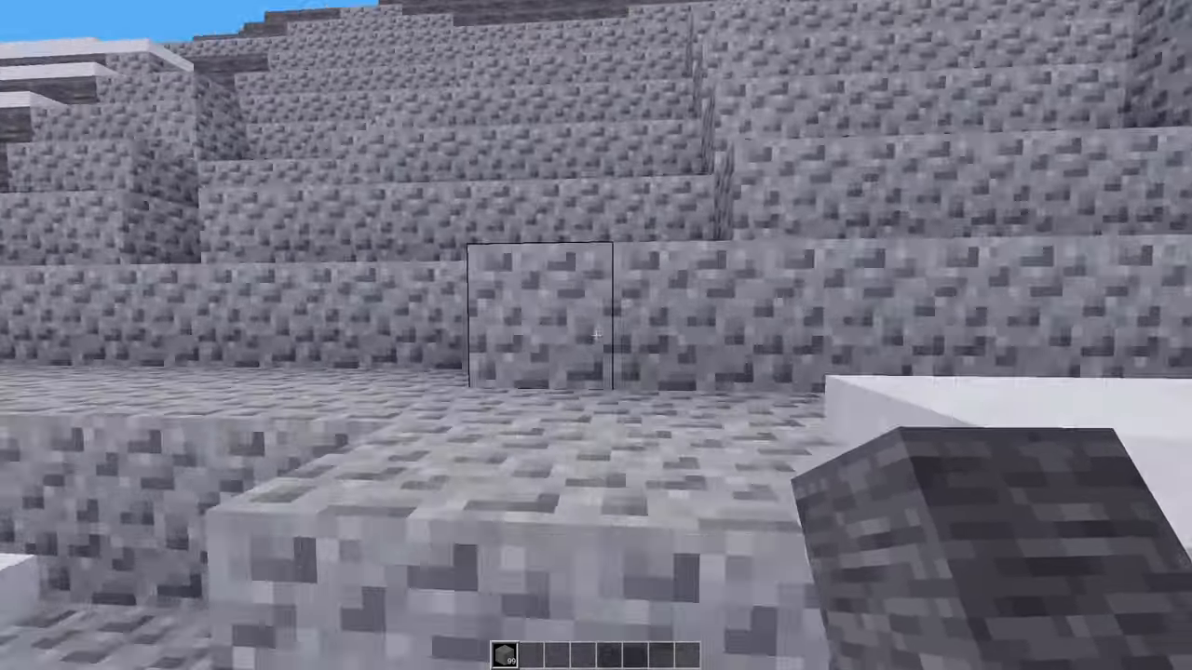
mouse_move(596, 335)
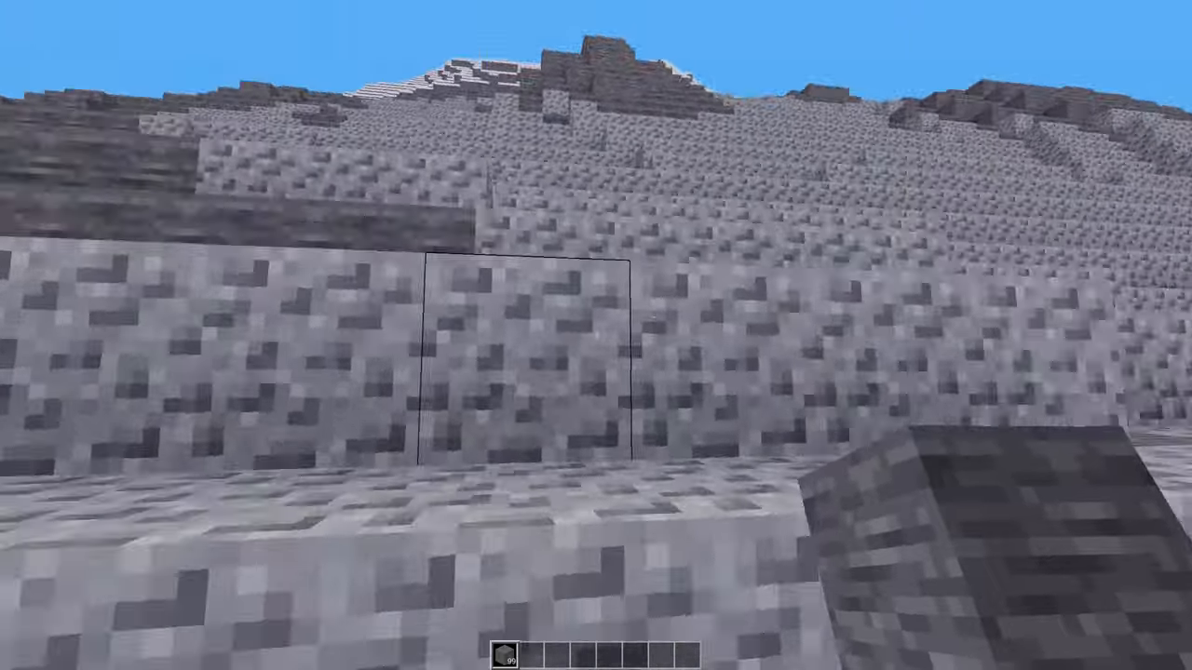
mouse_move(596, 335)
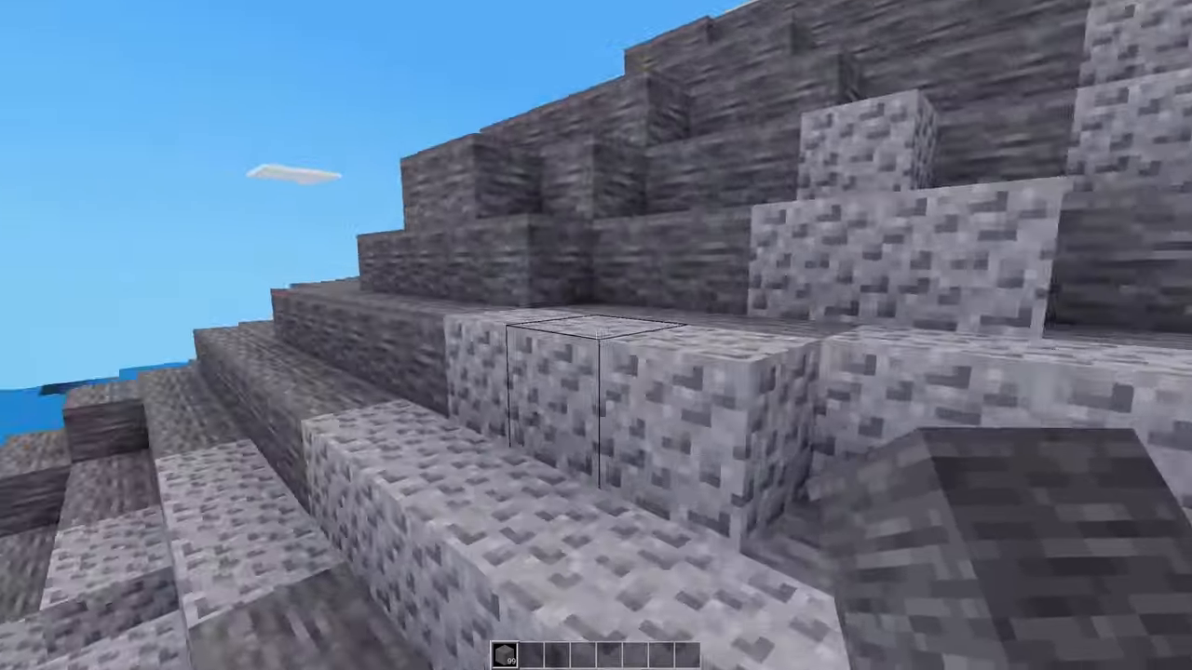
mouse_move(596, 336)
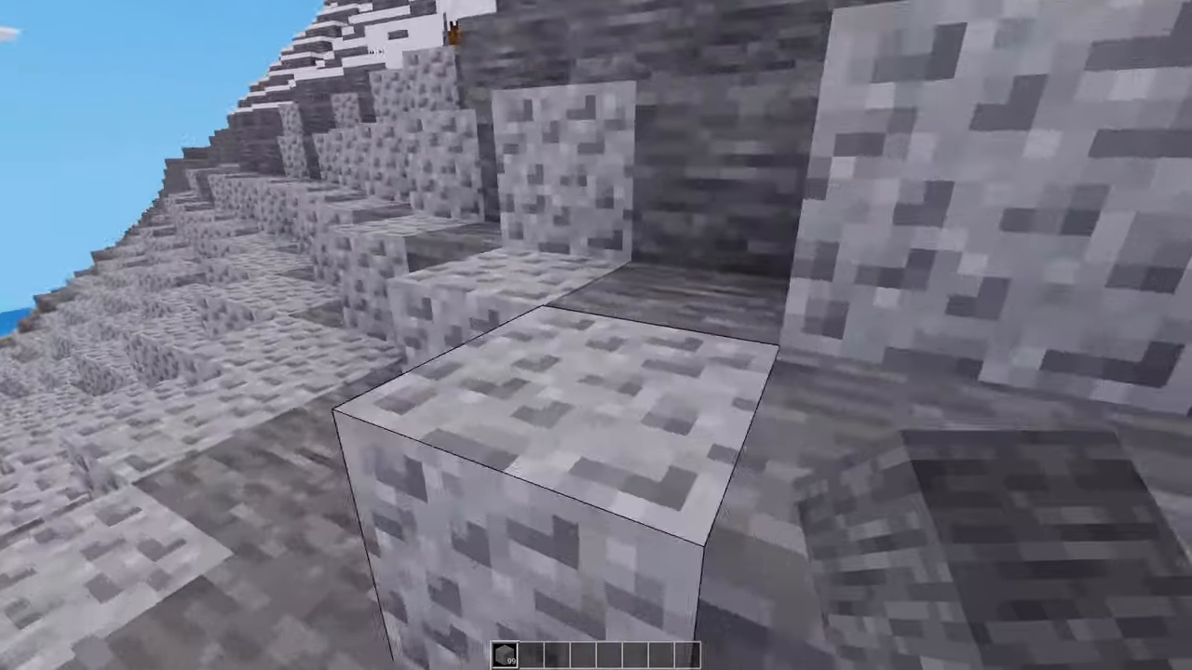
mouse_move(596, 335)
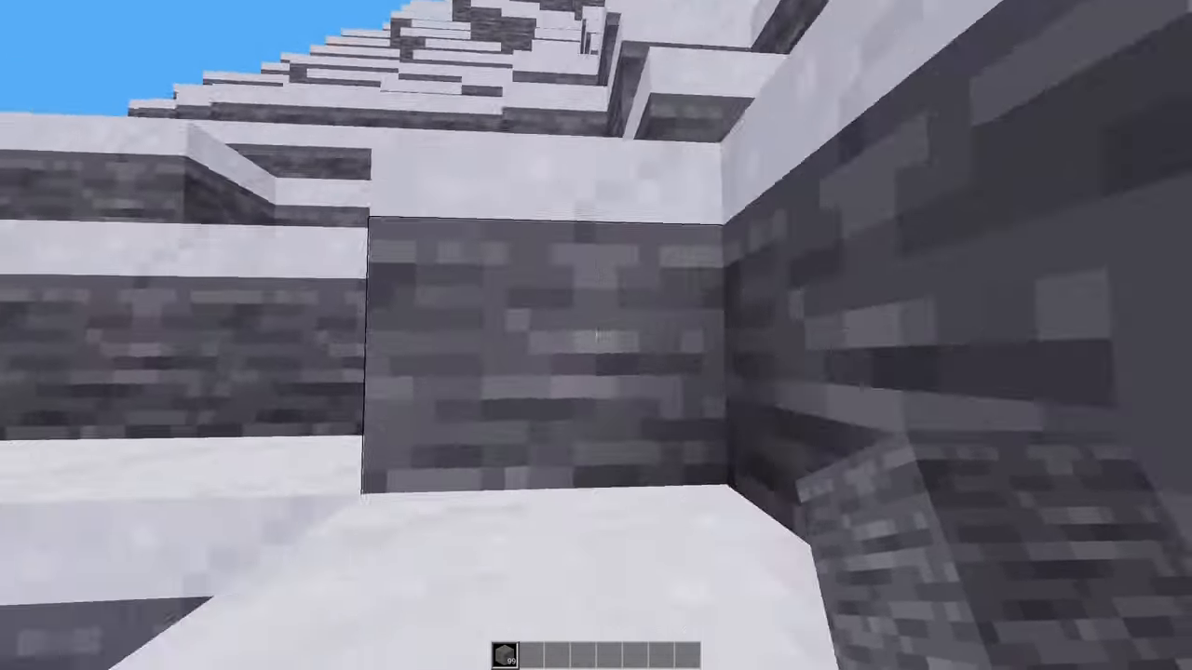
mouse_move(596, 335)
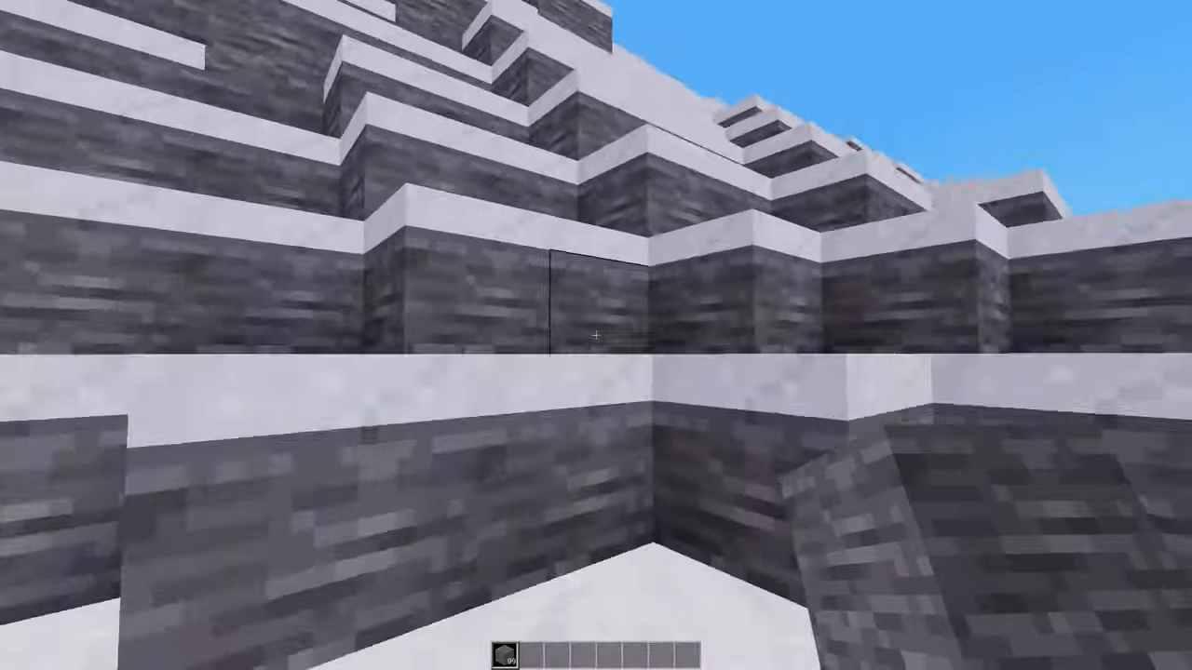
mouse_move(596, 335)
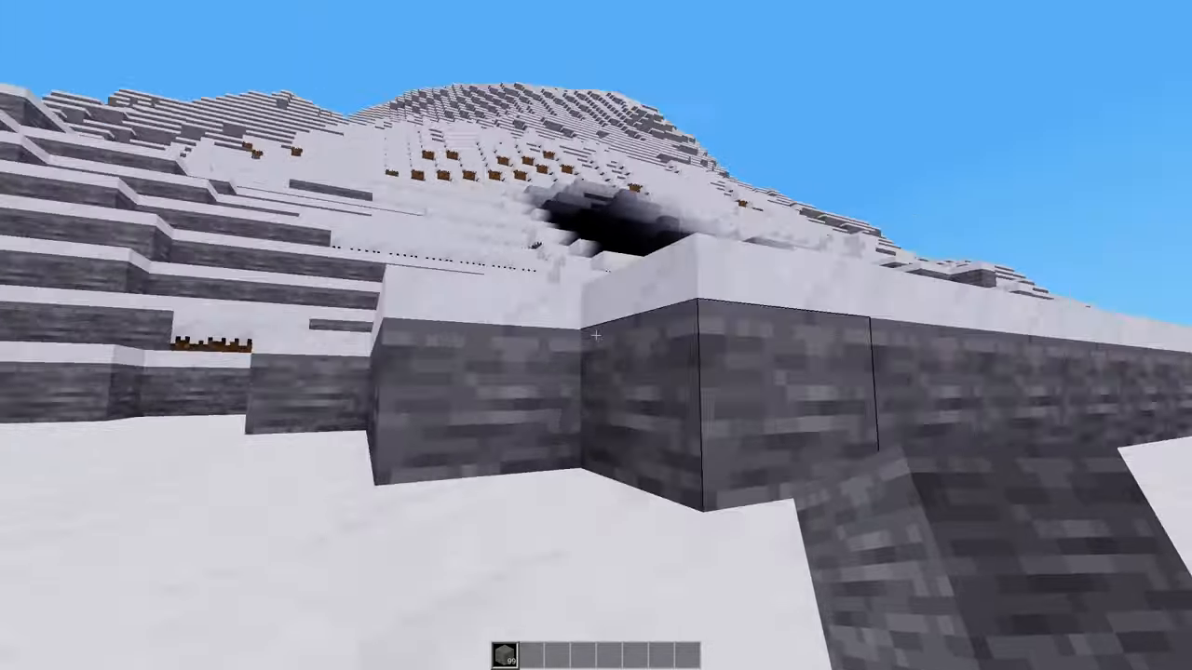
mouse_move(596, 335)
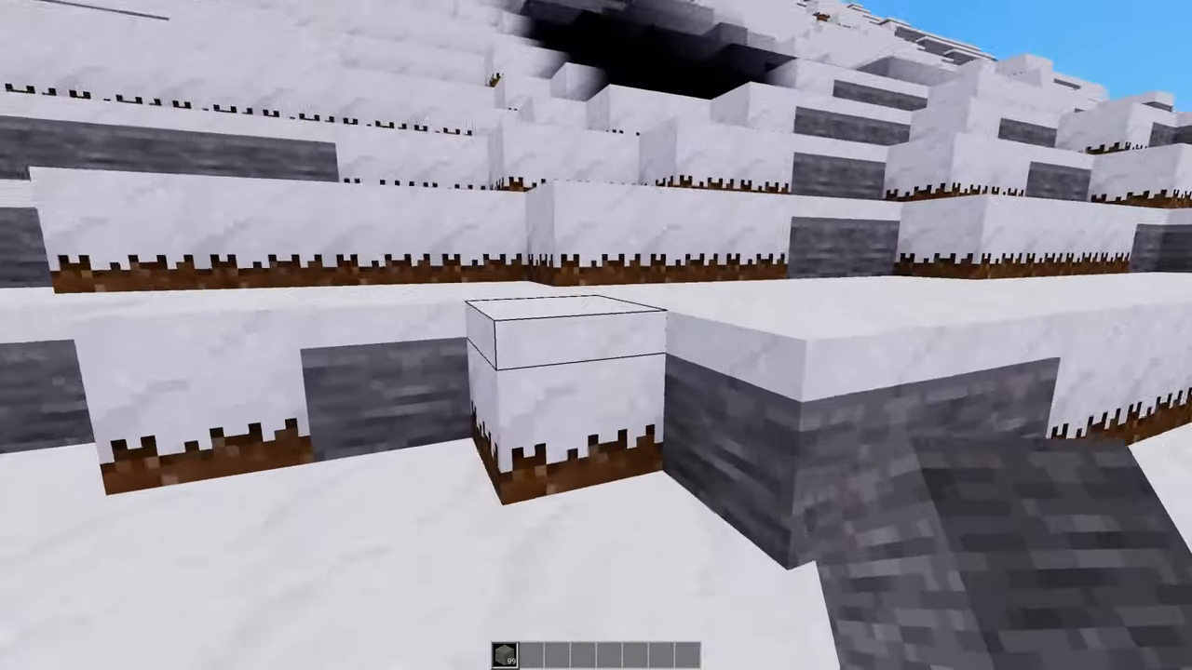
mouse_move(596, 335)
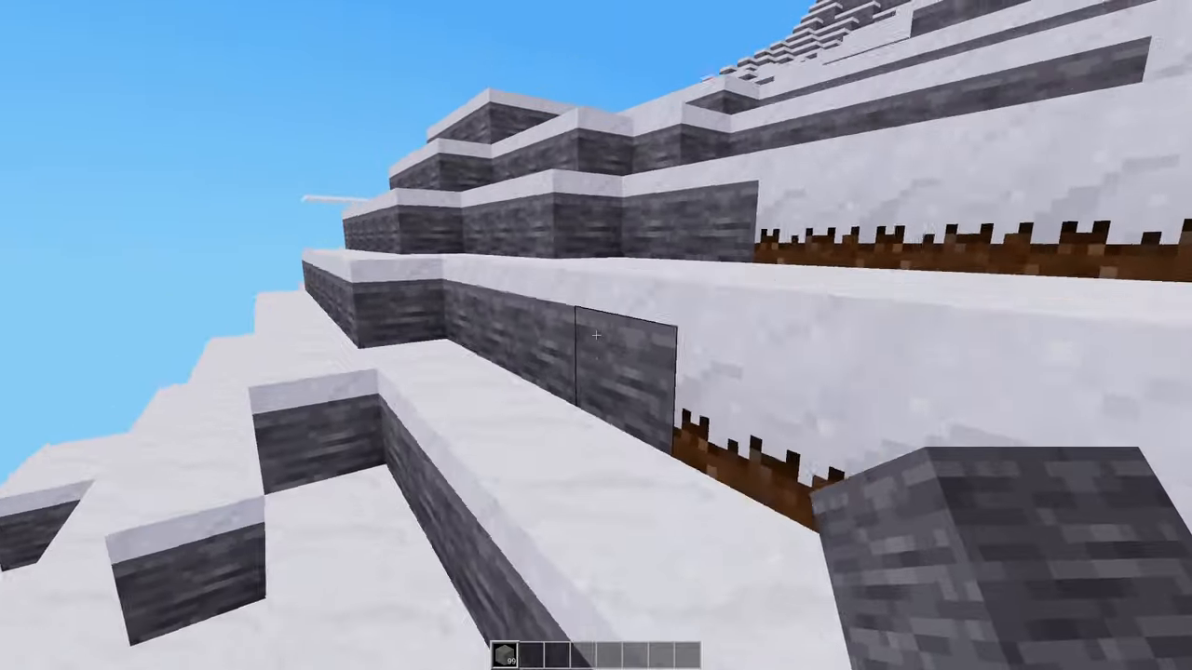
mouse_move(596, 335)
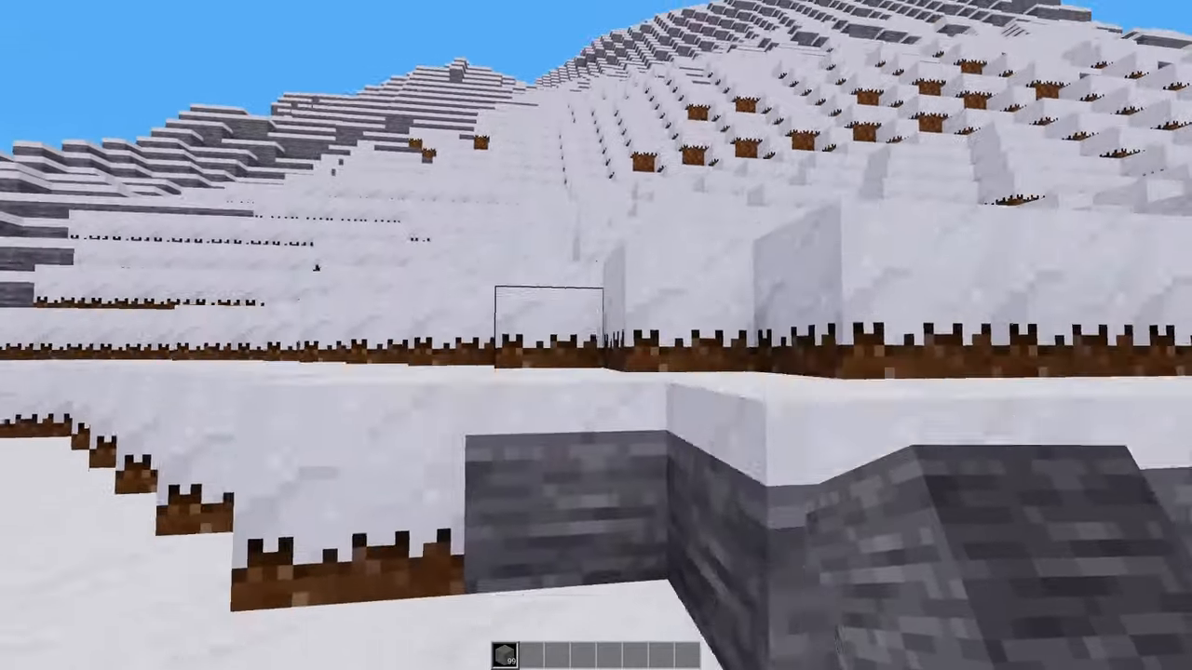
mouse_move(596, 335)
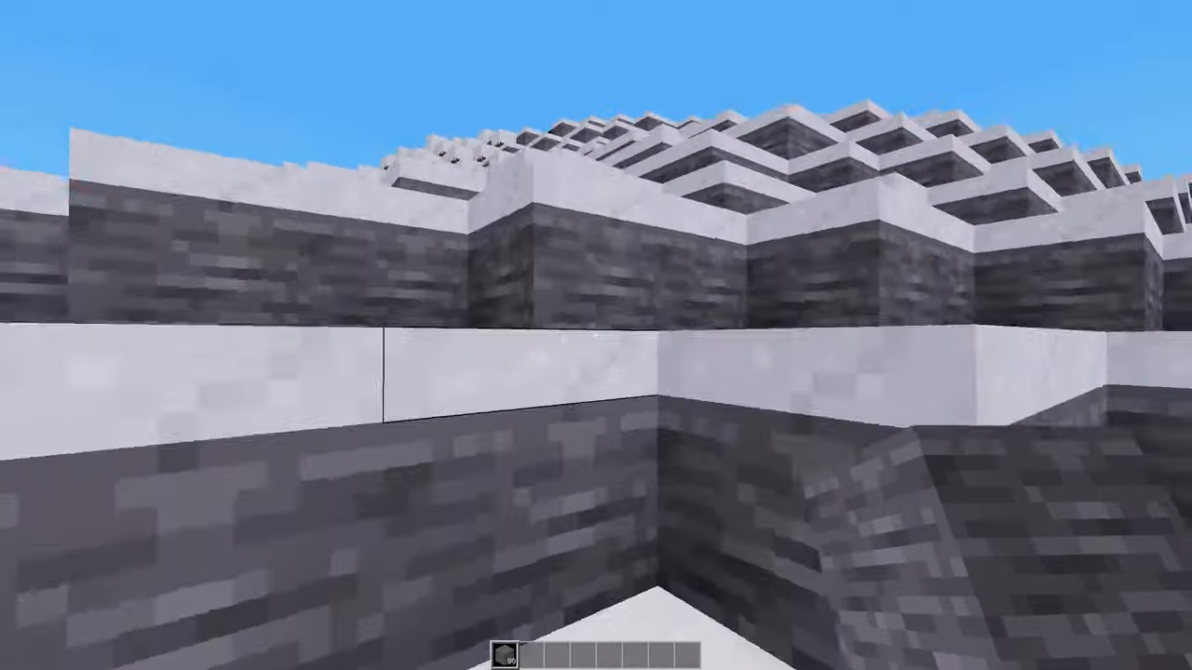
mouse_move(596, 335)
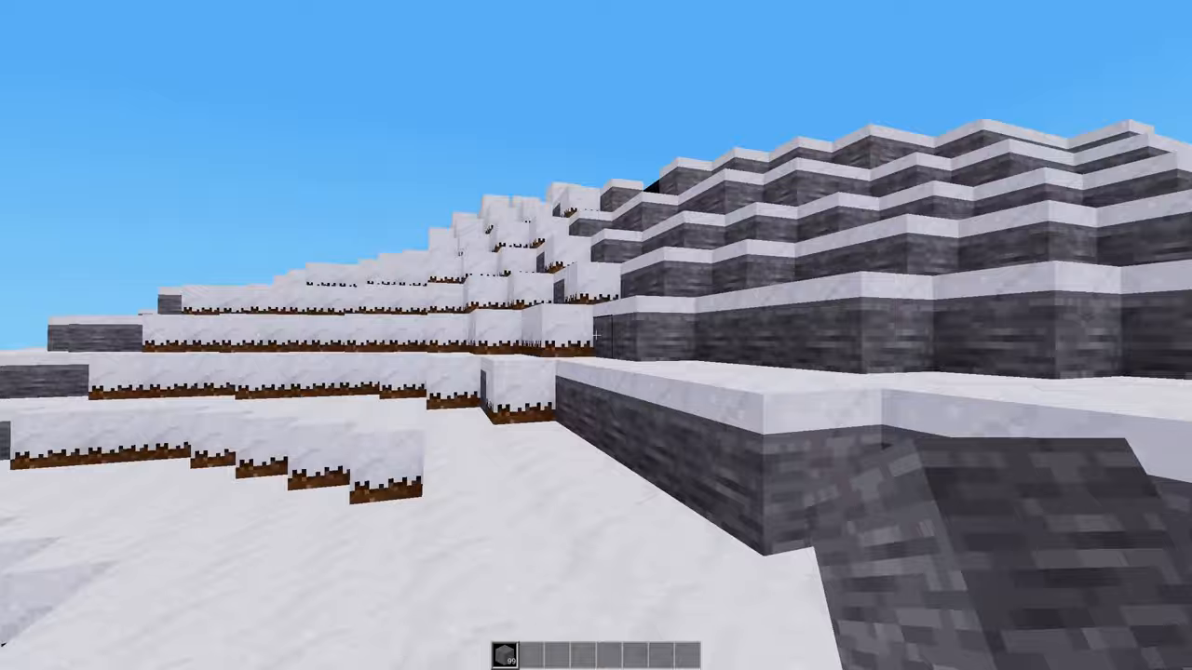
mouse_move(596, 335)
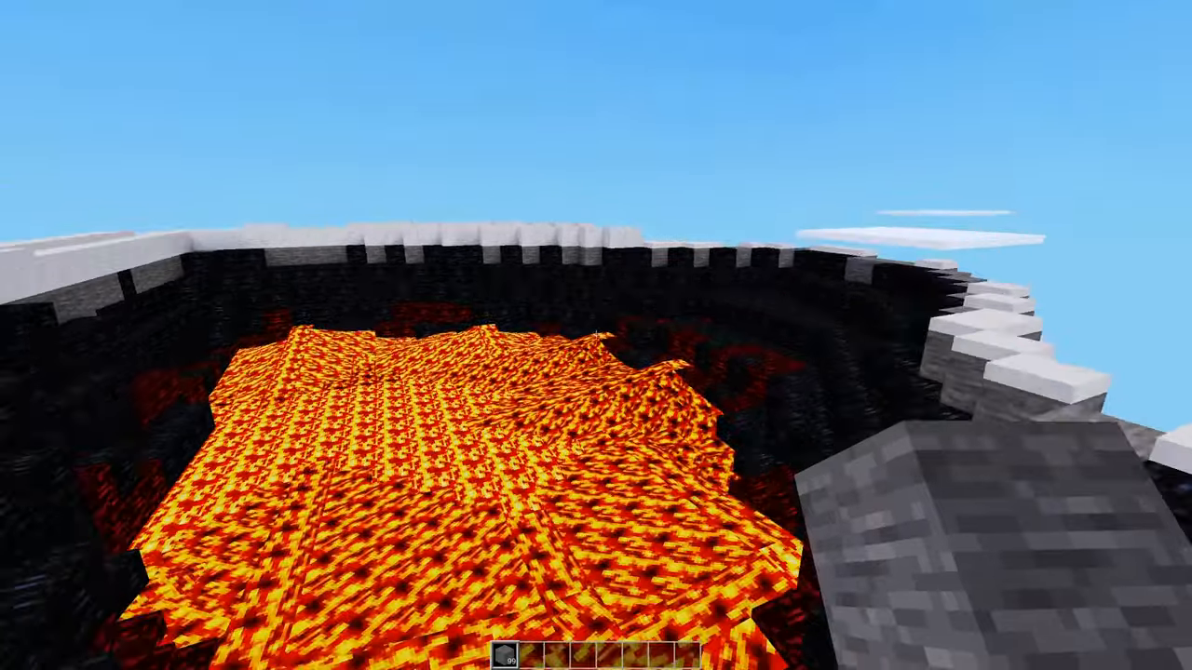
mouse_move(596, 336)
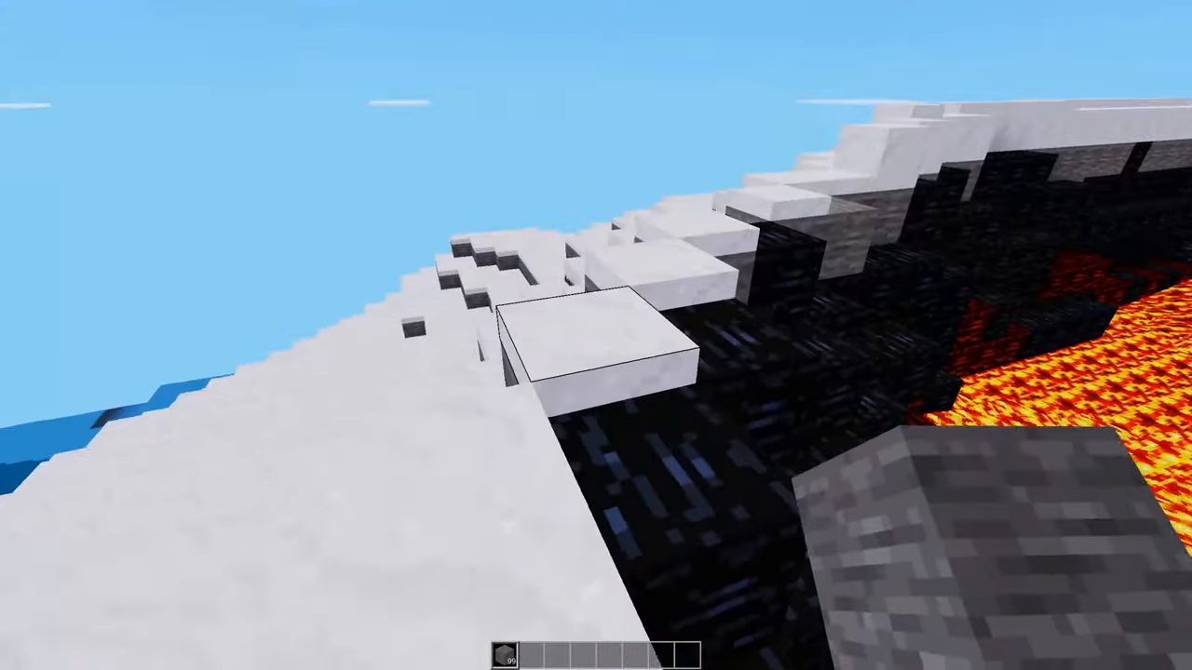
mouse_move(596, 335)
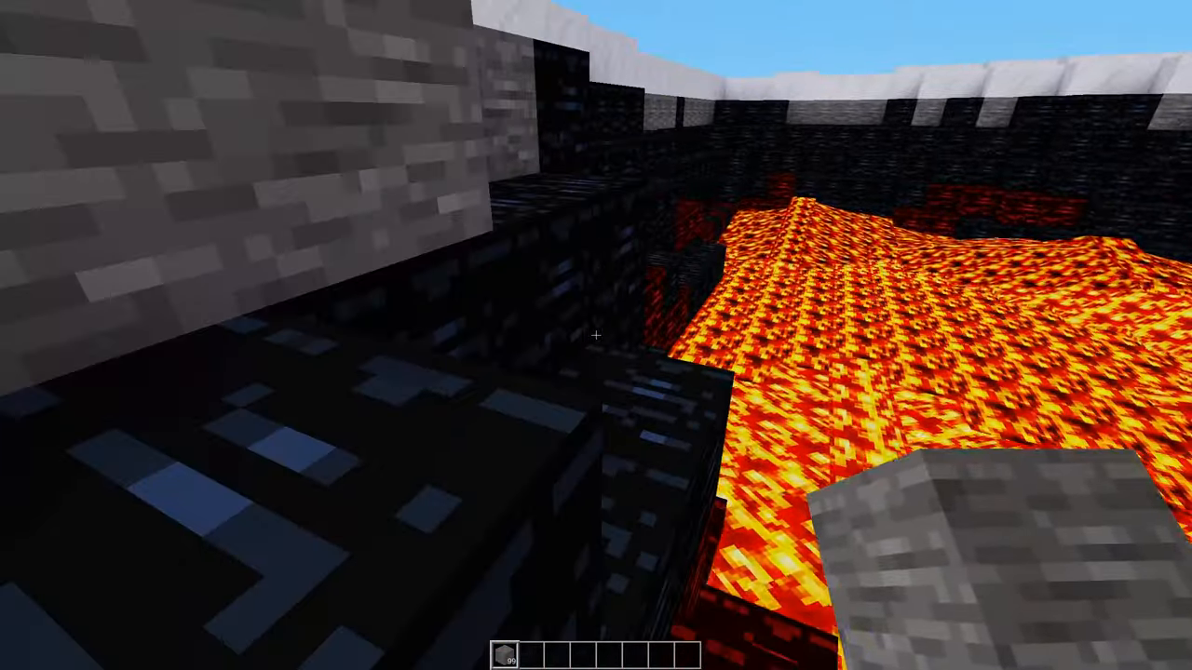
Toggle the on-screen info display while flying over the crater's lava lake
key(F3)
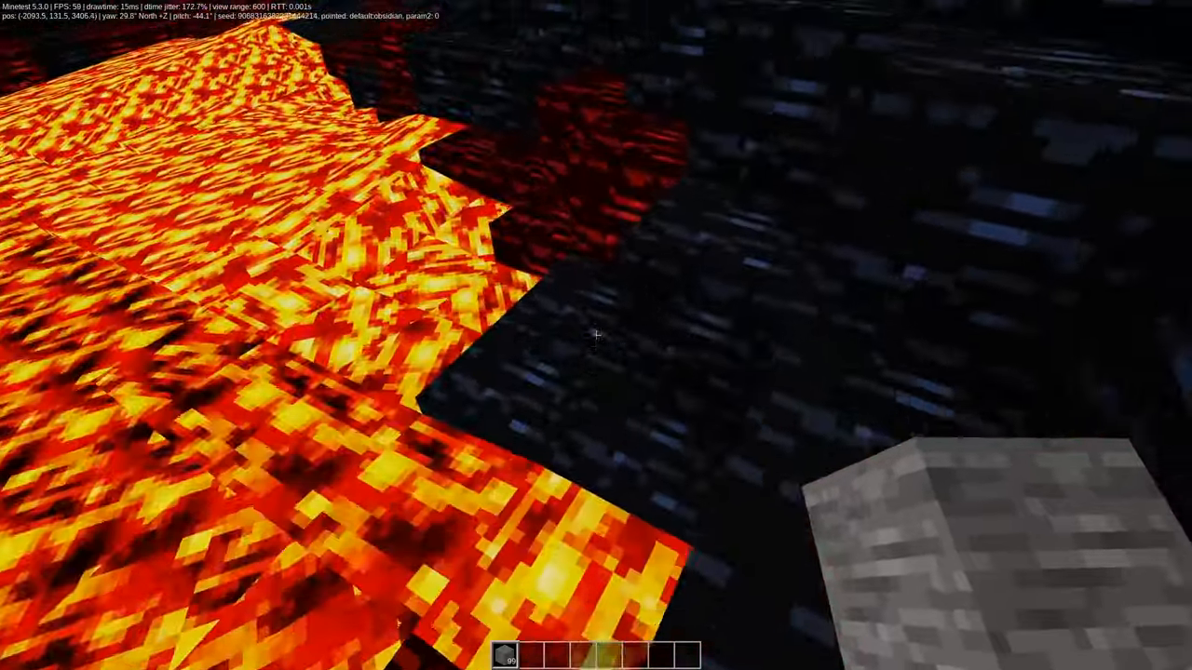
mouse_move(596, 335)
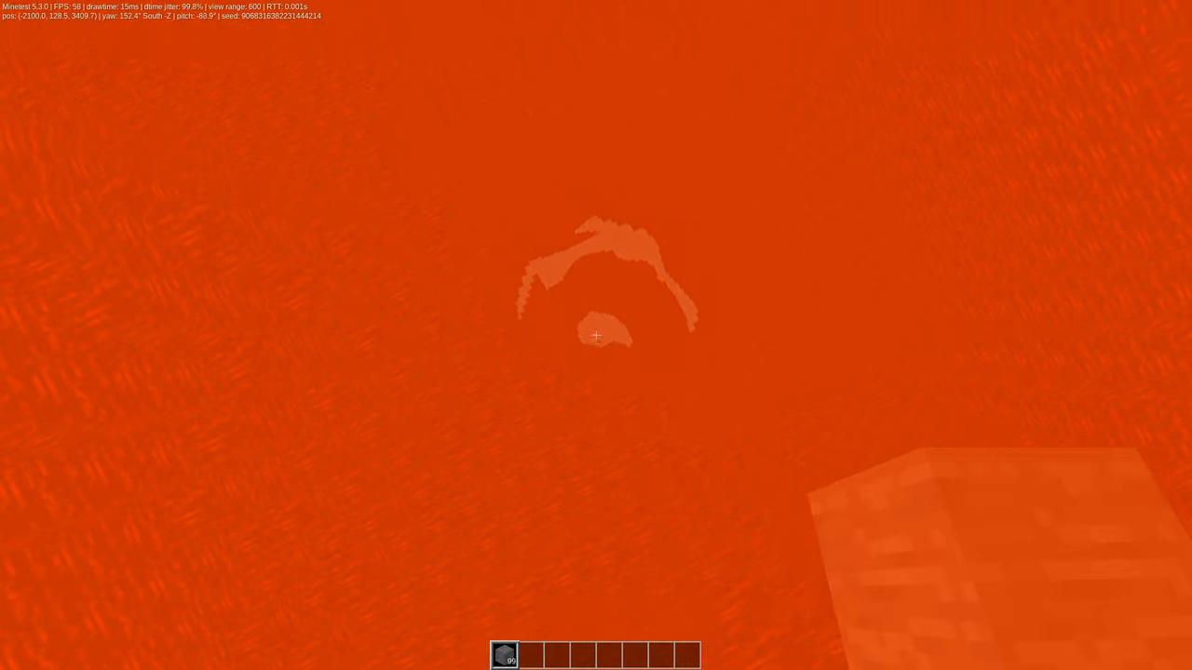
mouse_move(596, 335)
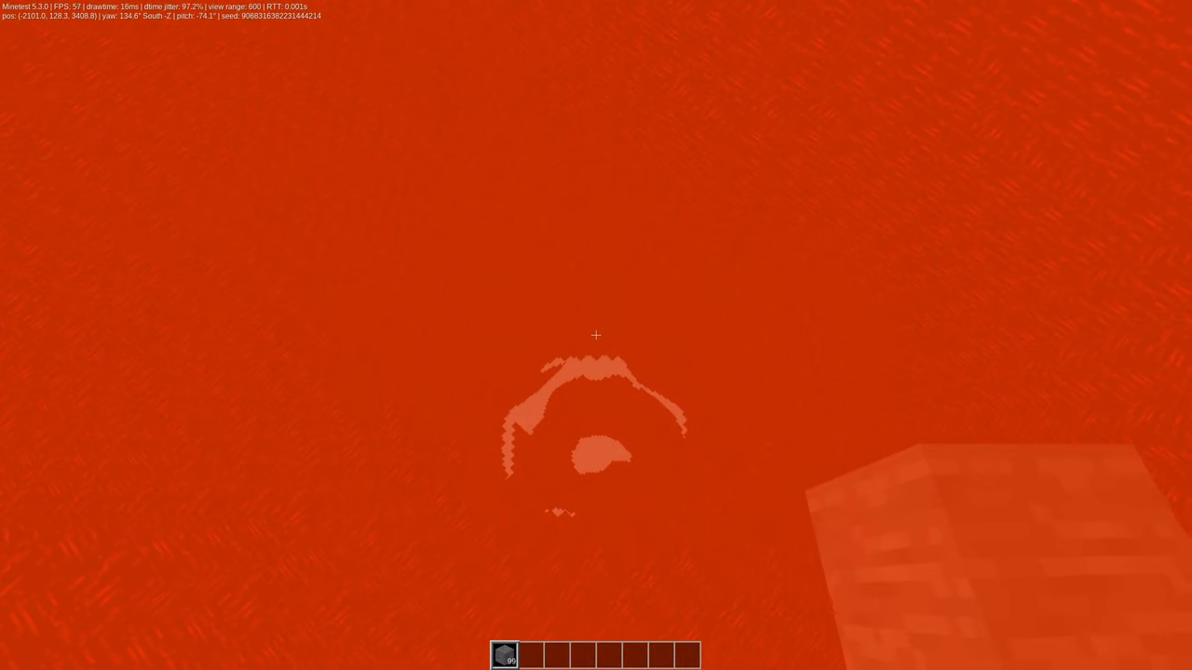
mouse_move(596, 335)
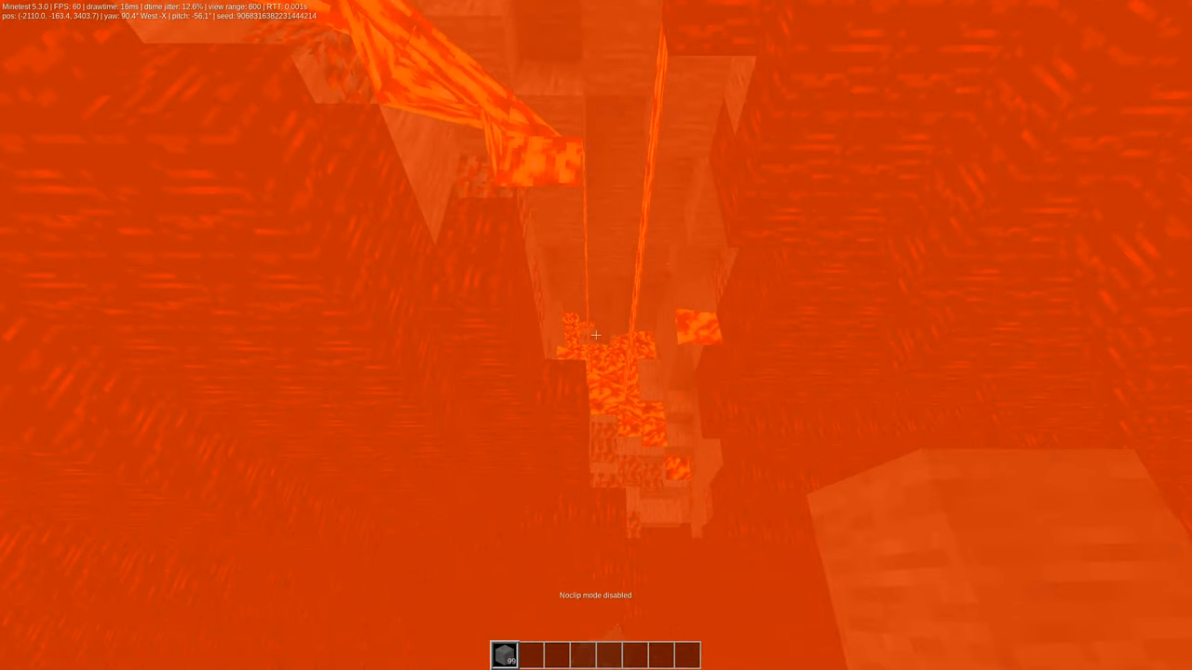
mouse_move(596, 336)
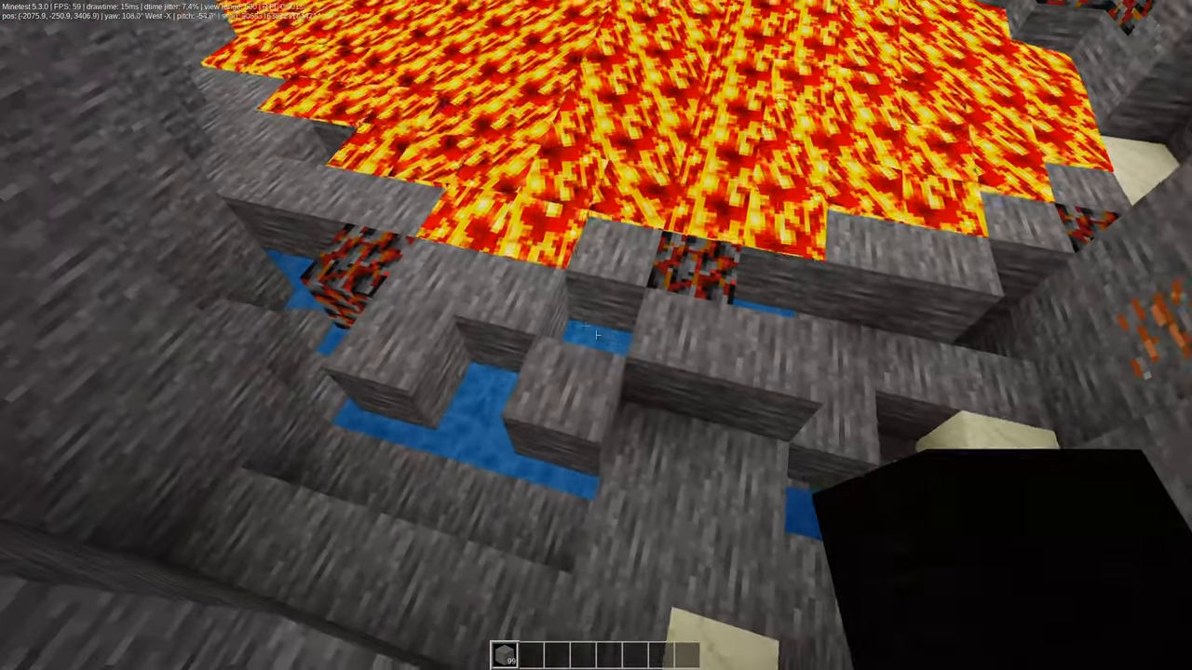
mouse_move(596, 335)
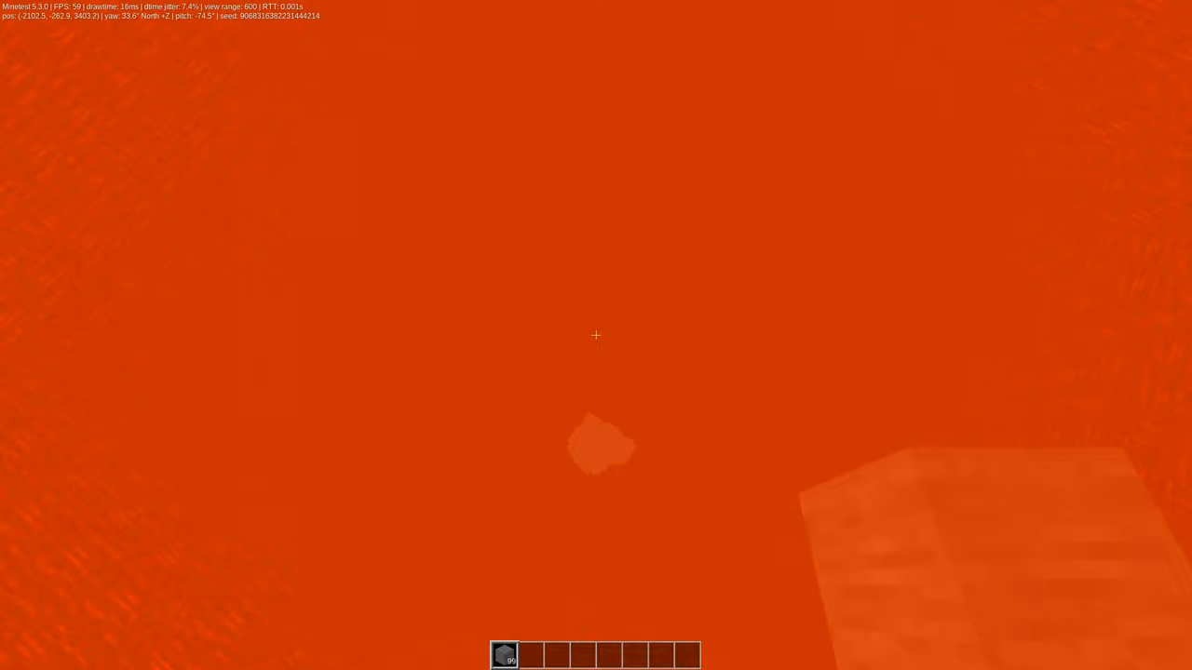
mouse_move(596, 335)
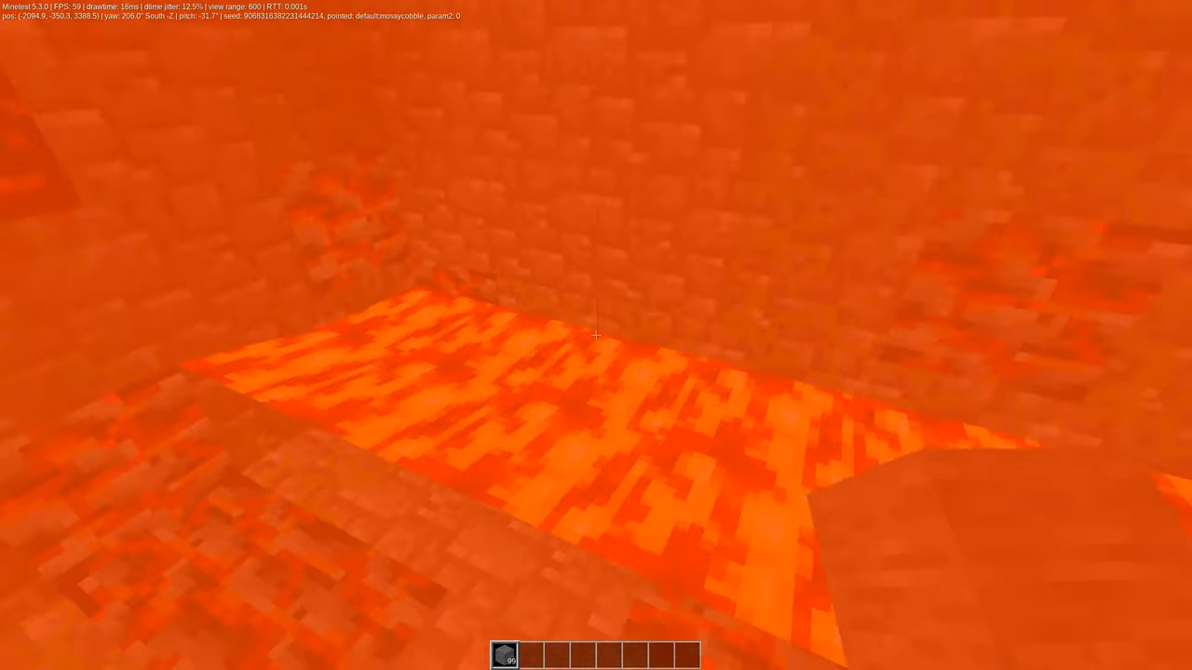
mouse_move(596, 335)
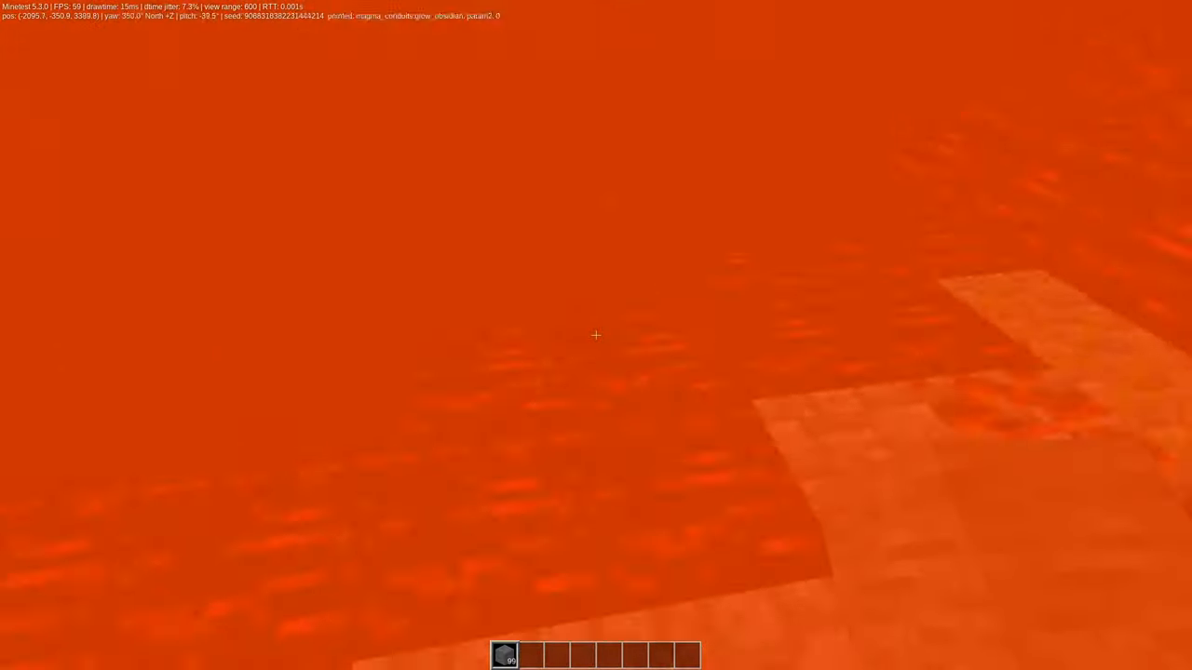
mouse_move(596, 335)
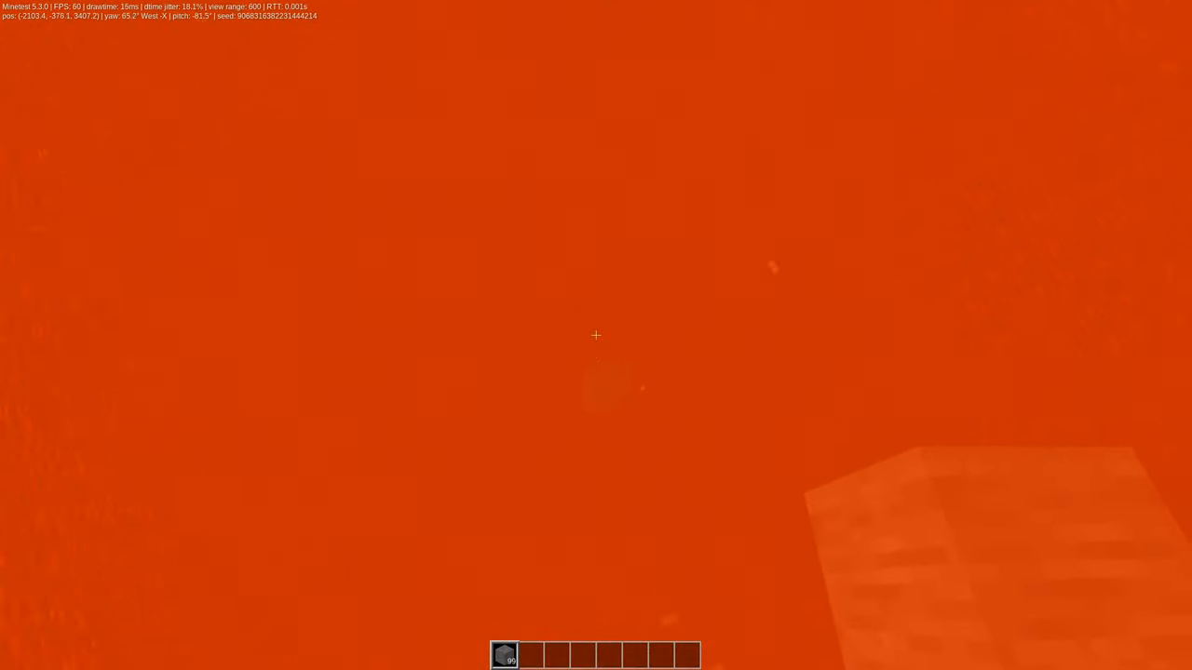
mouse_move(596, 335)
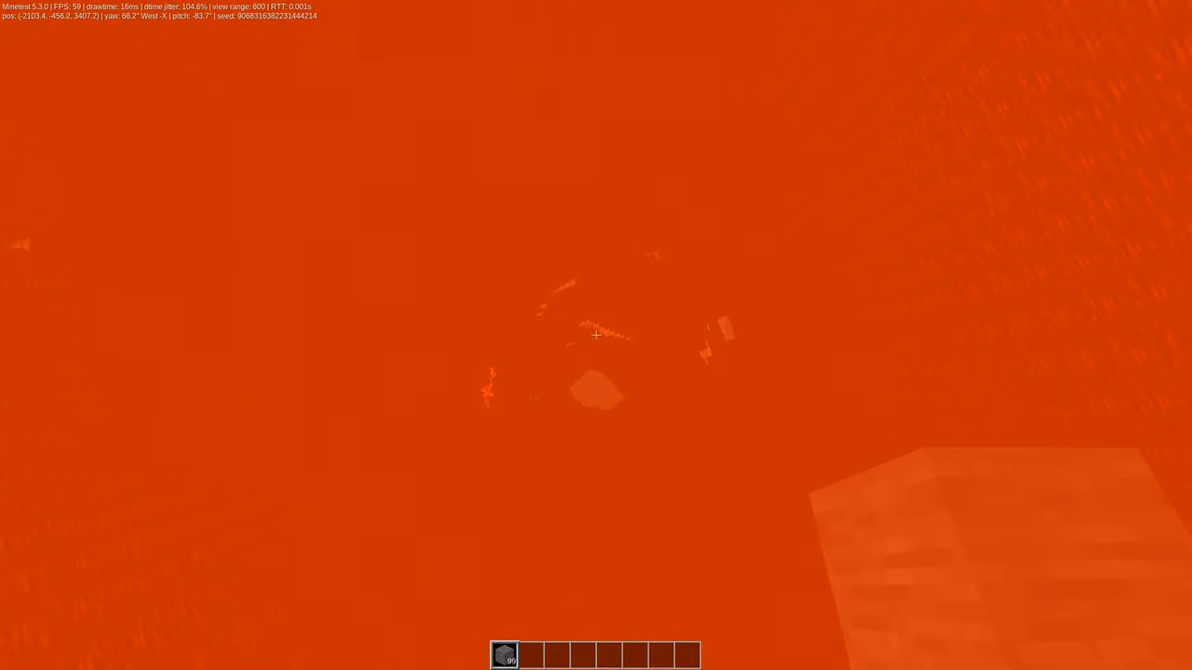
mouse_move(596, 335)
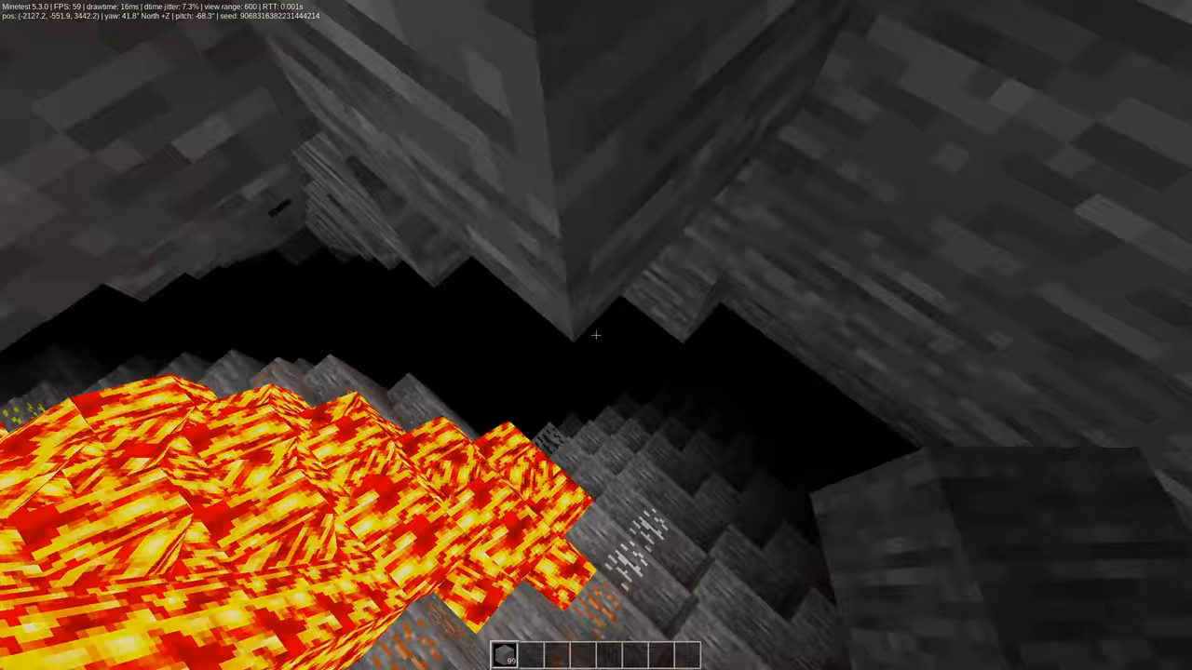
mouse_move(596, 335)
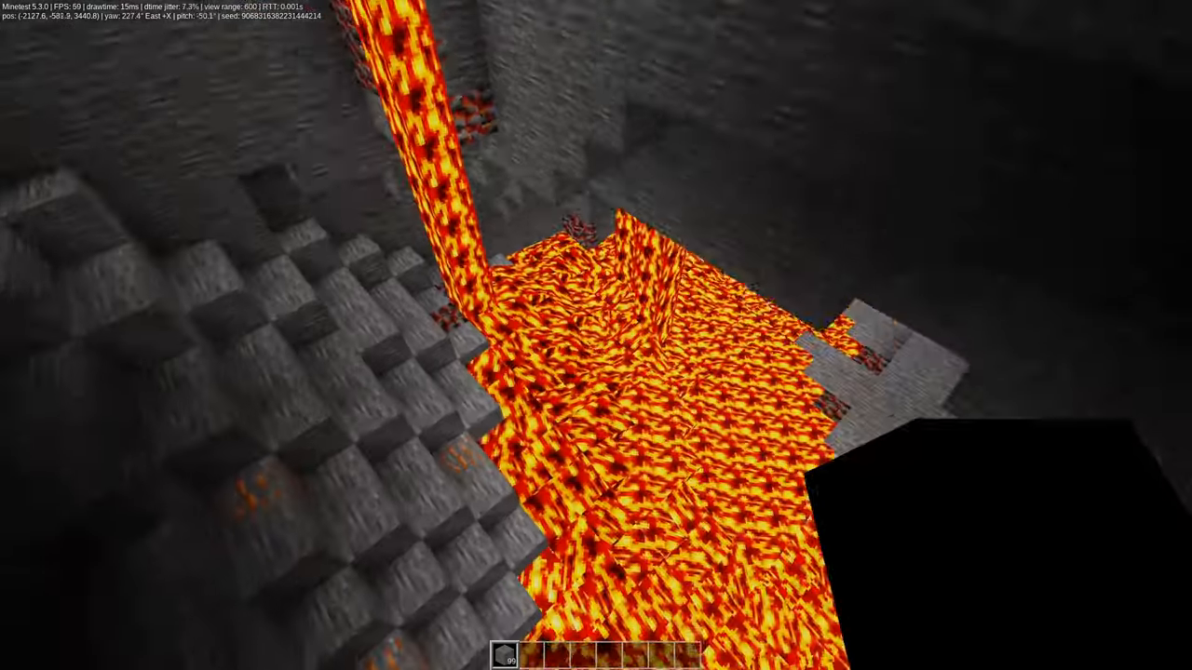
mouse_move(596, 335)
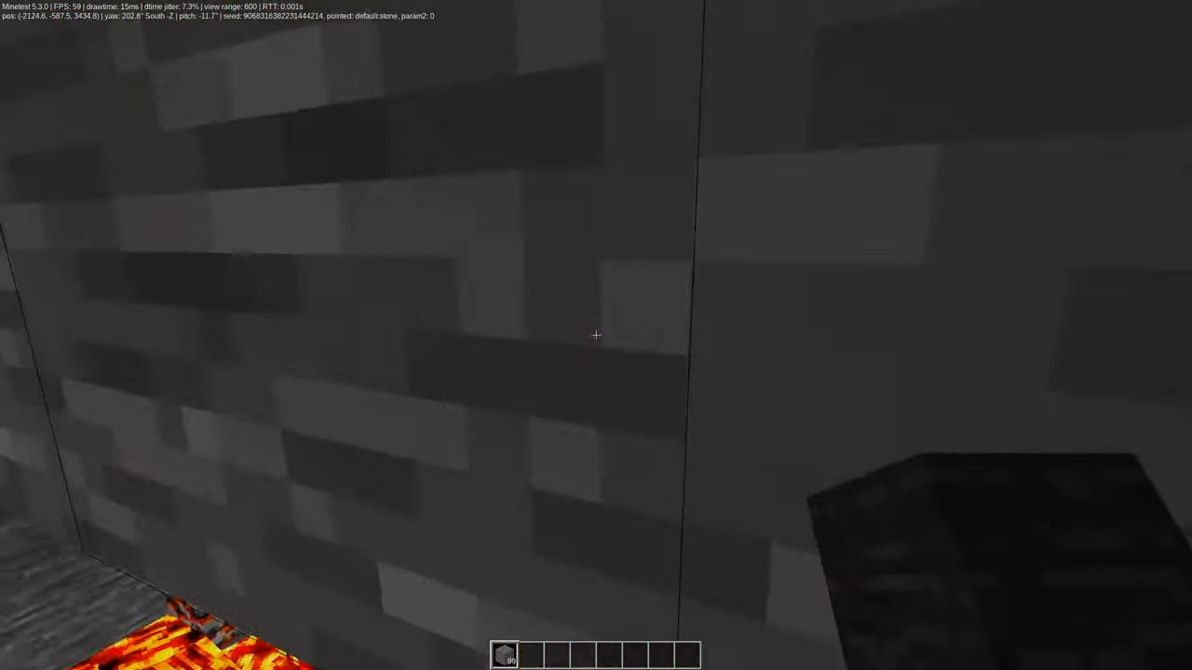
mouse_move(596, 335)
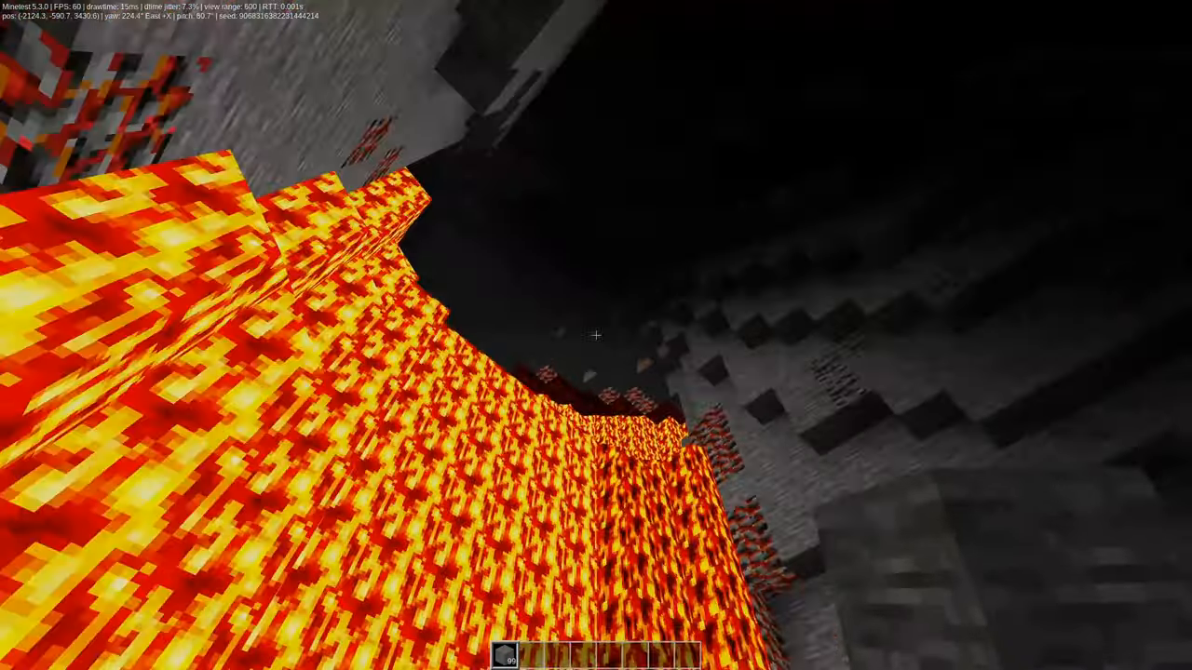
mouse_move(593, 339)
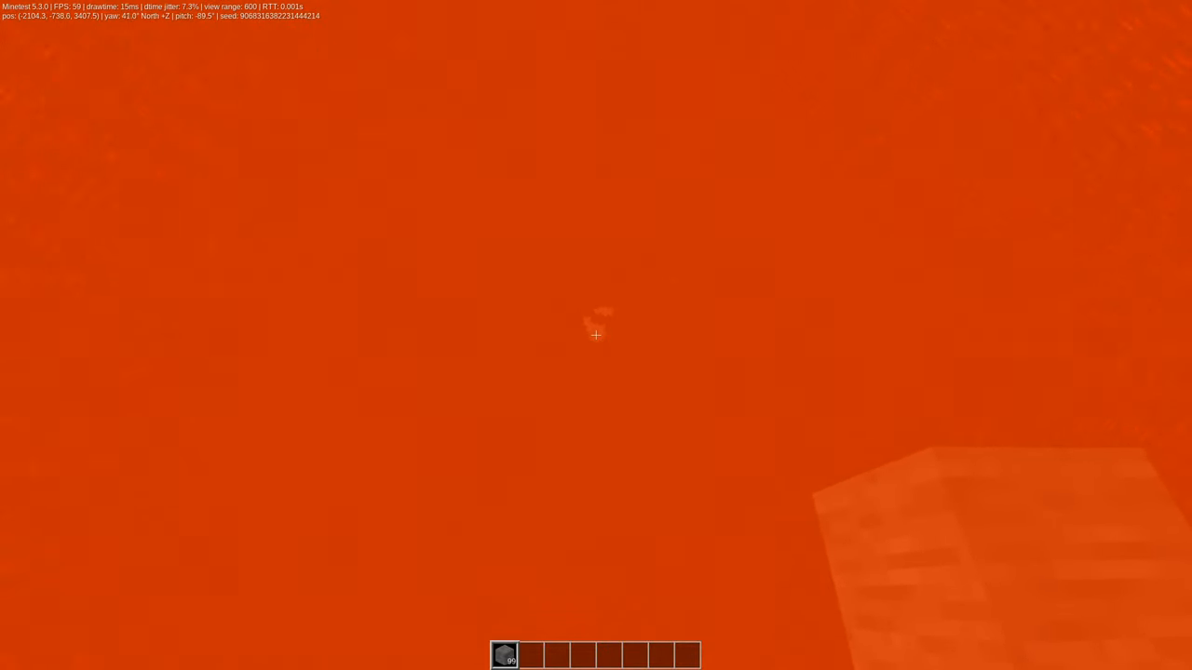
mouse_move(596, 335)
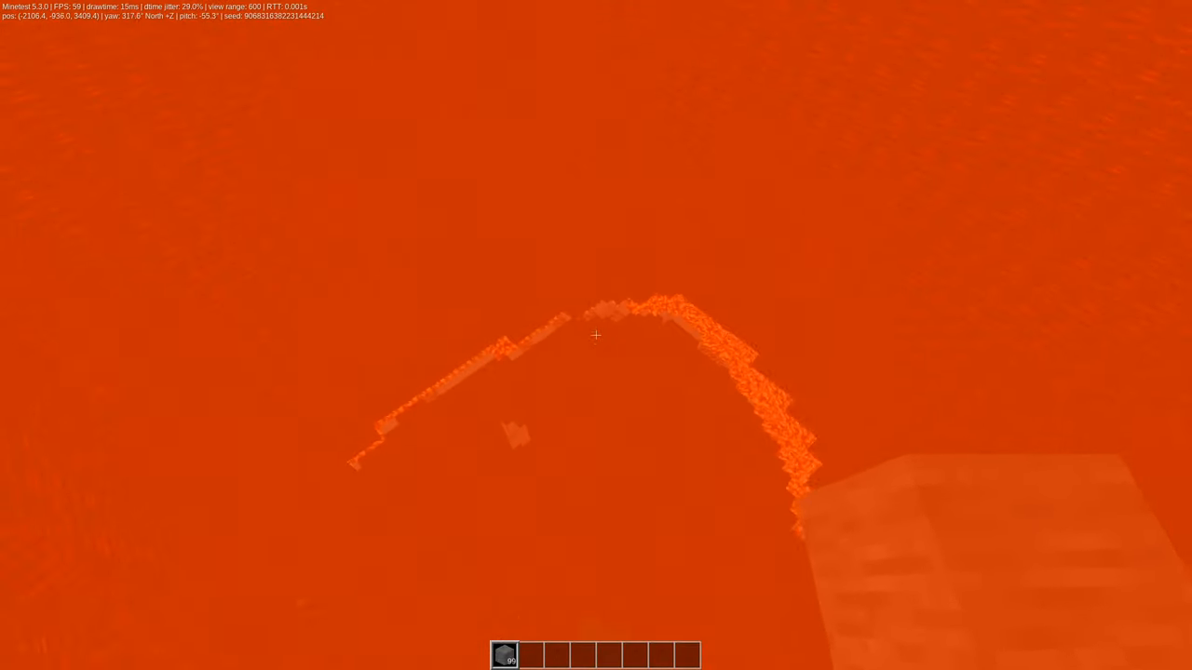
mouse_move(596, 335)
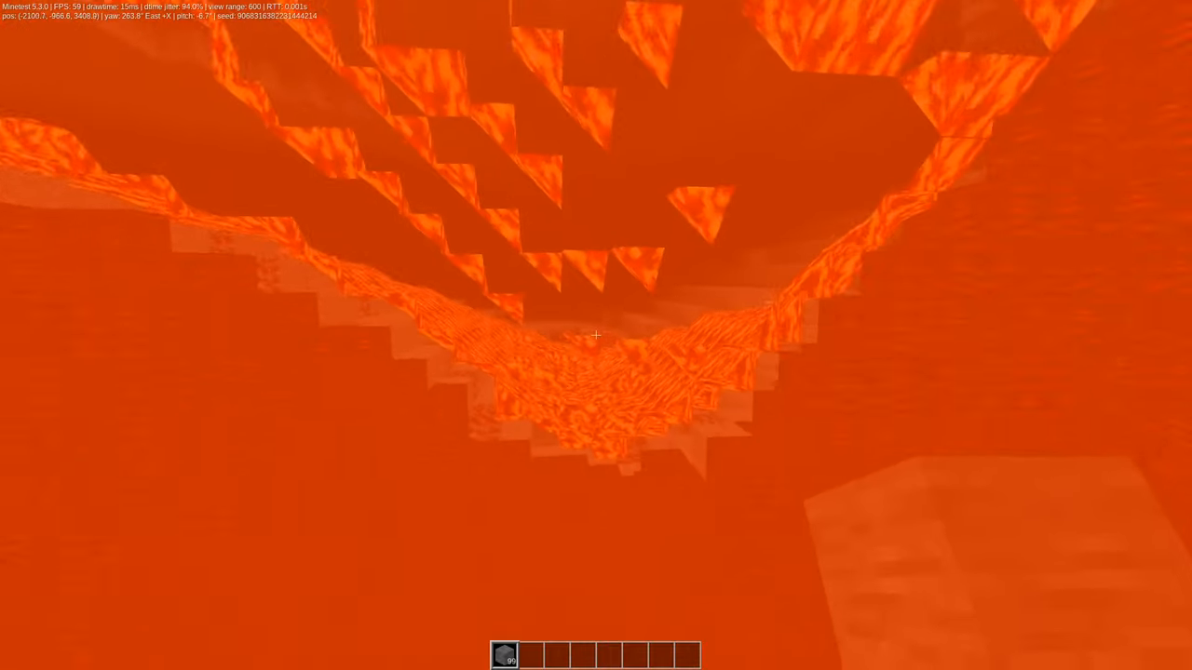
mouse_move(596, 335)
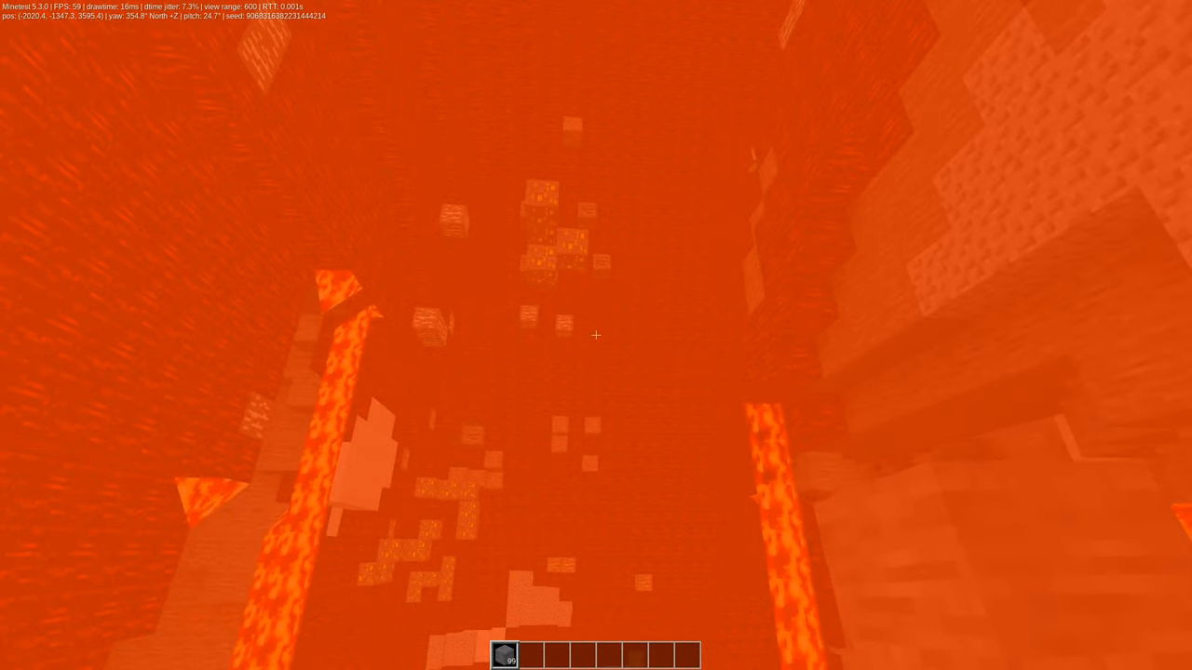
mouse_move(596, 335)
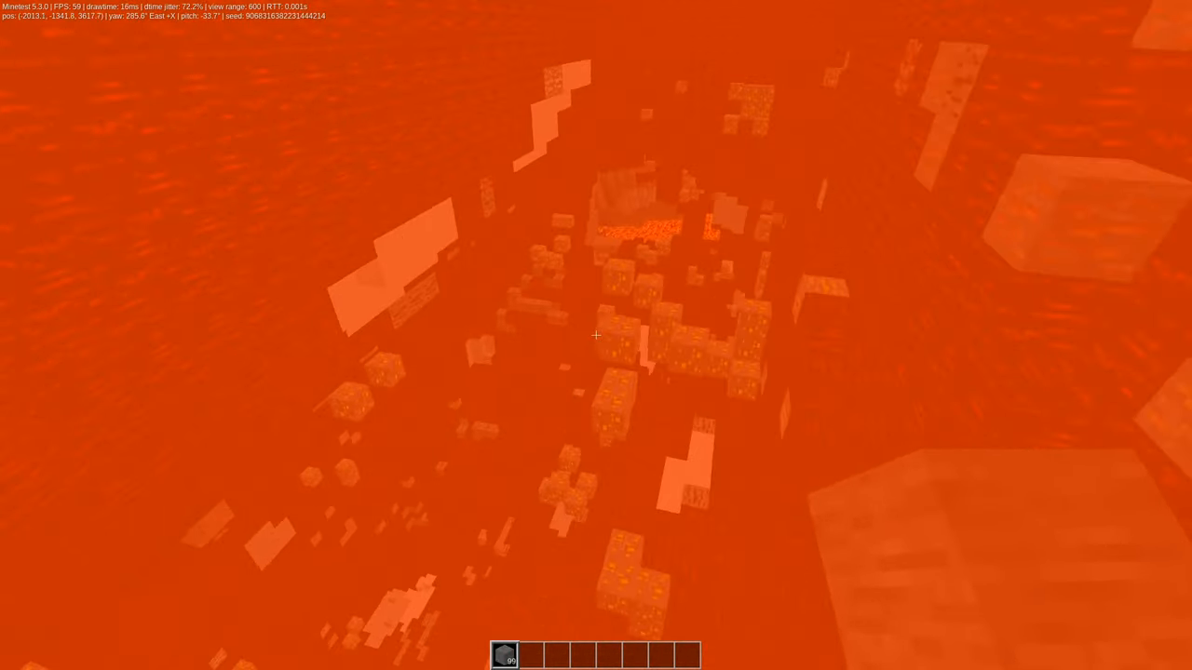
mouse_move(596, 335)
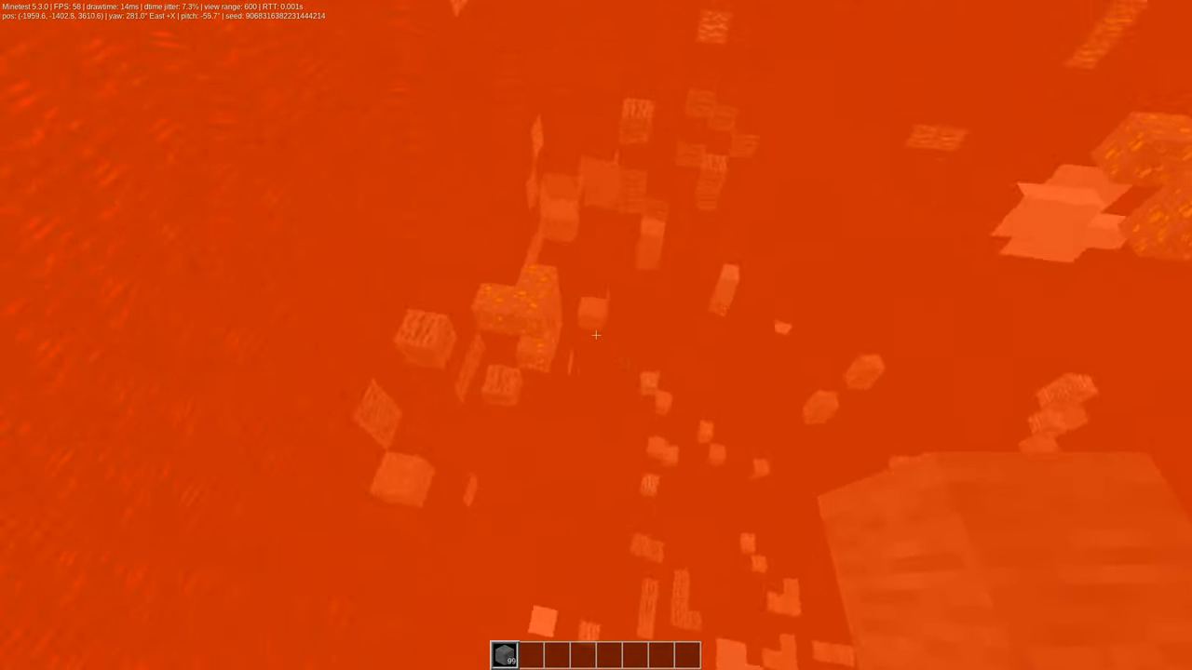
mouse_move(596, 335)
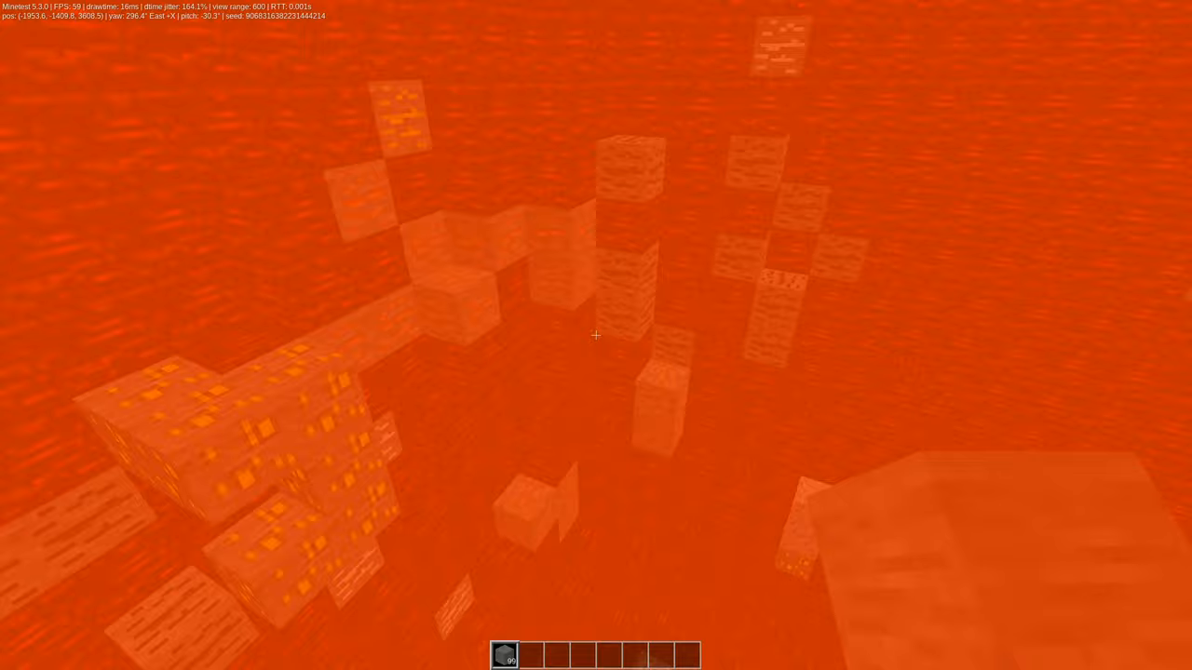
mouse_move(596, 335)
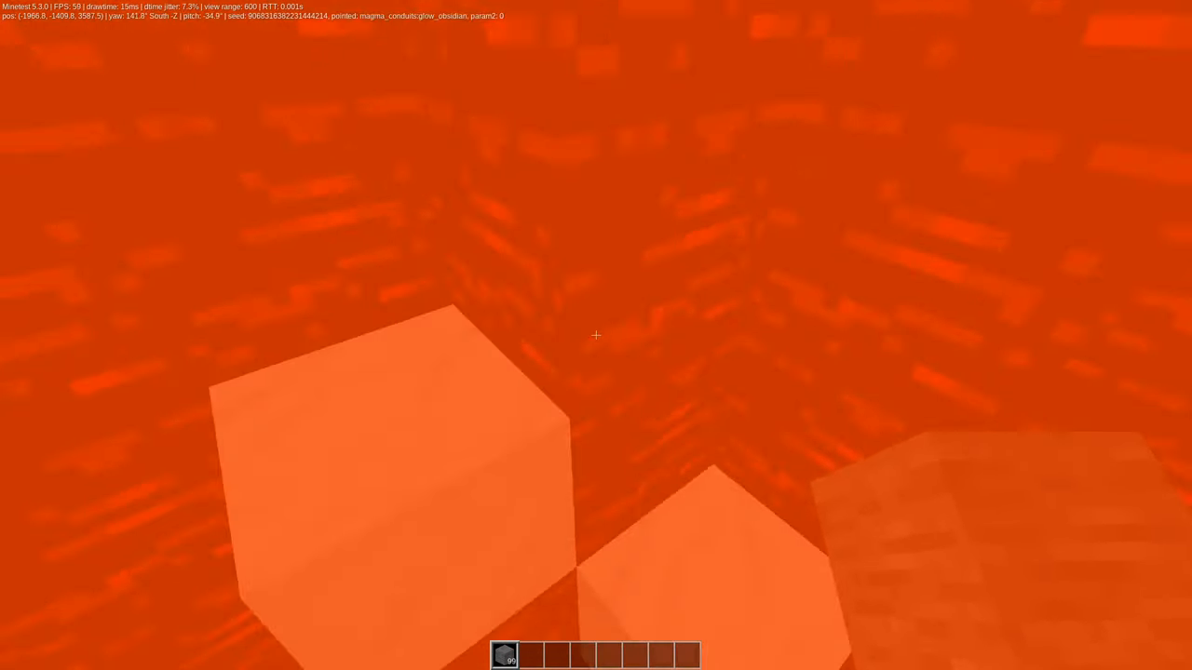
mouse_move(596, 335)
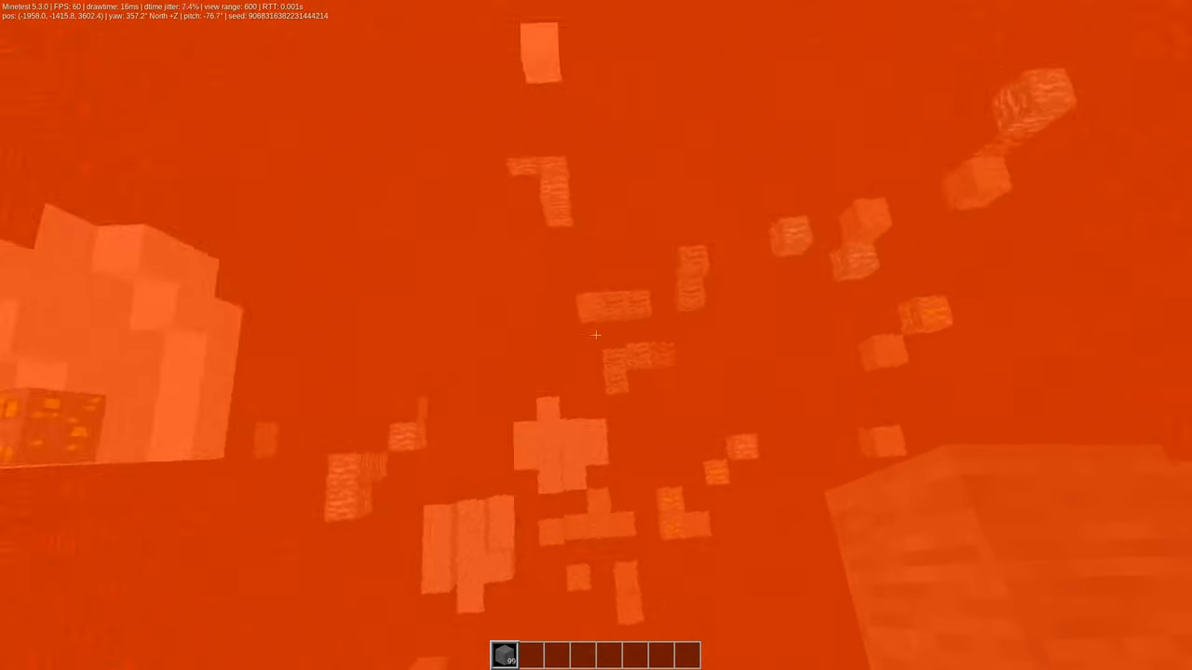
mouse_move(596, 335)
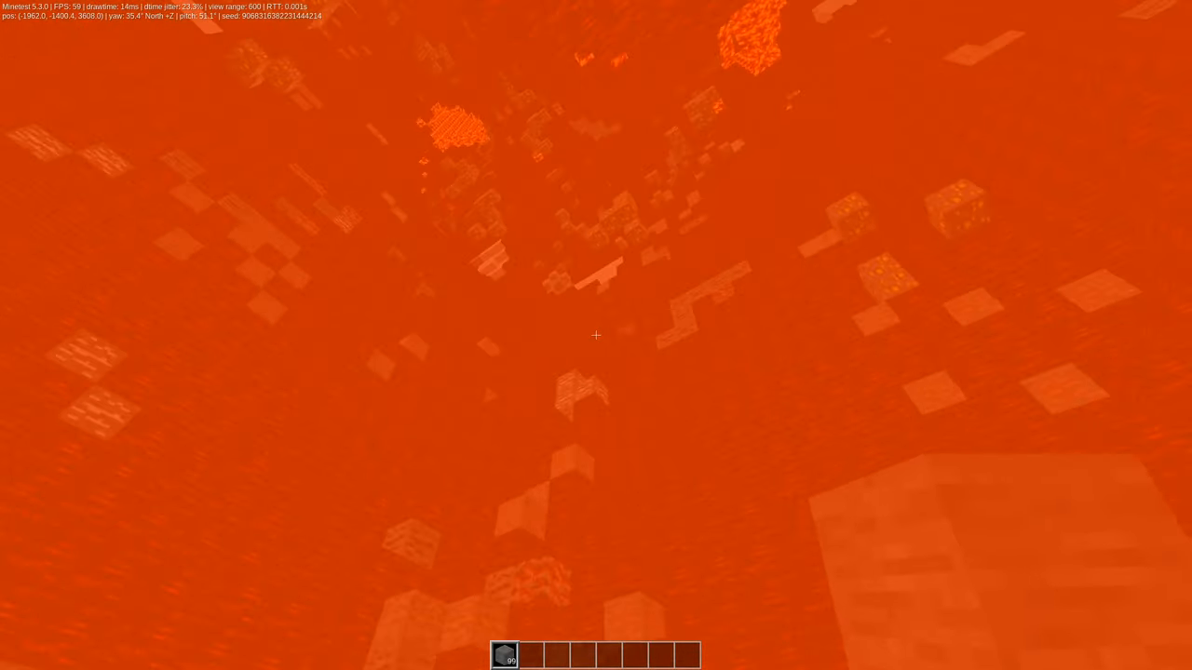
mouse_move(596, 336)
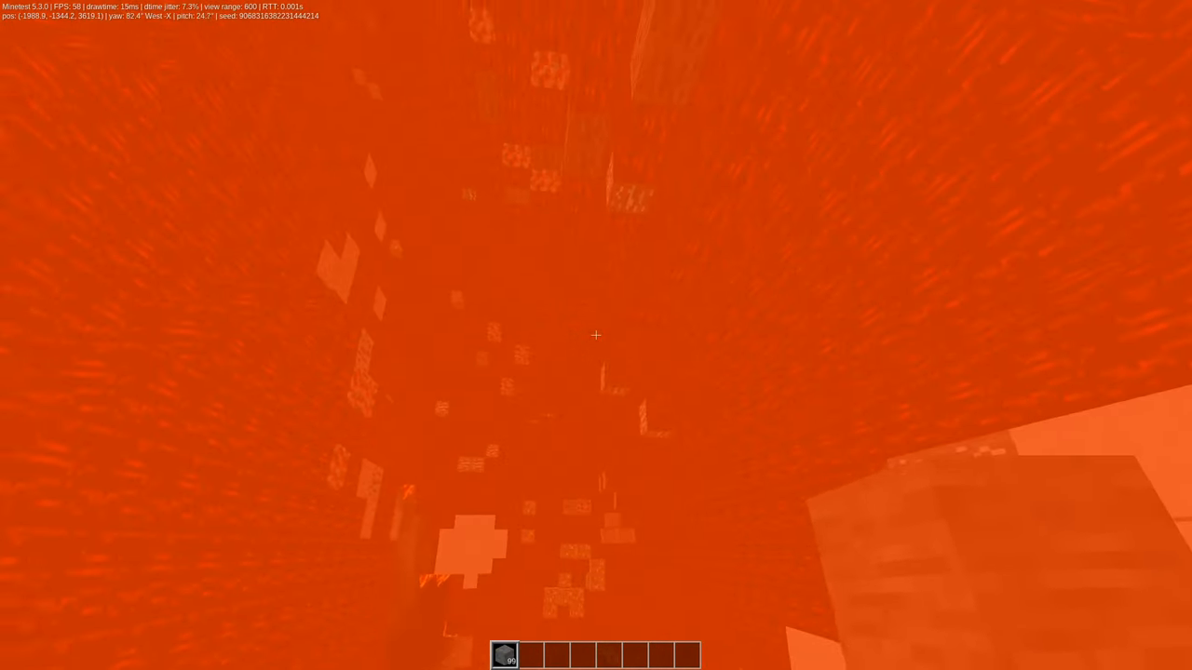
mouse_move(596, 335)
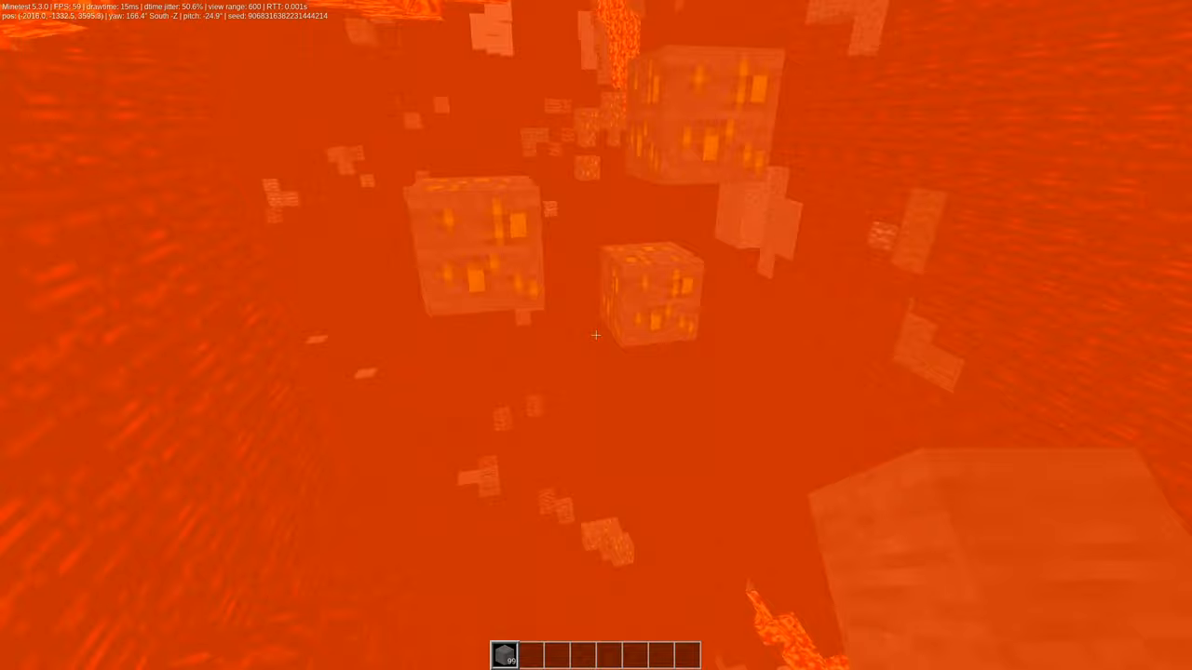
mouse_move(596, 335)
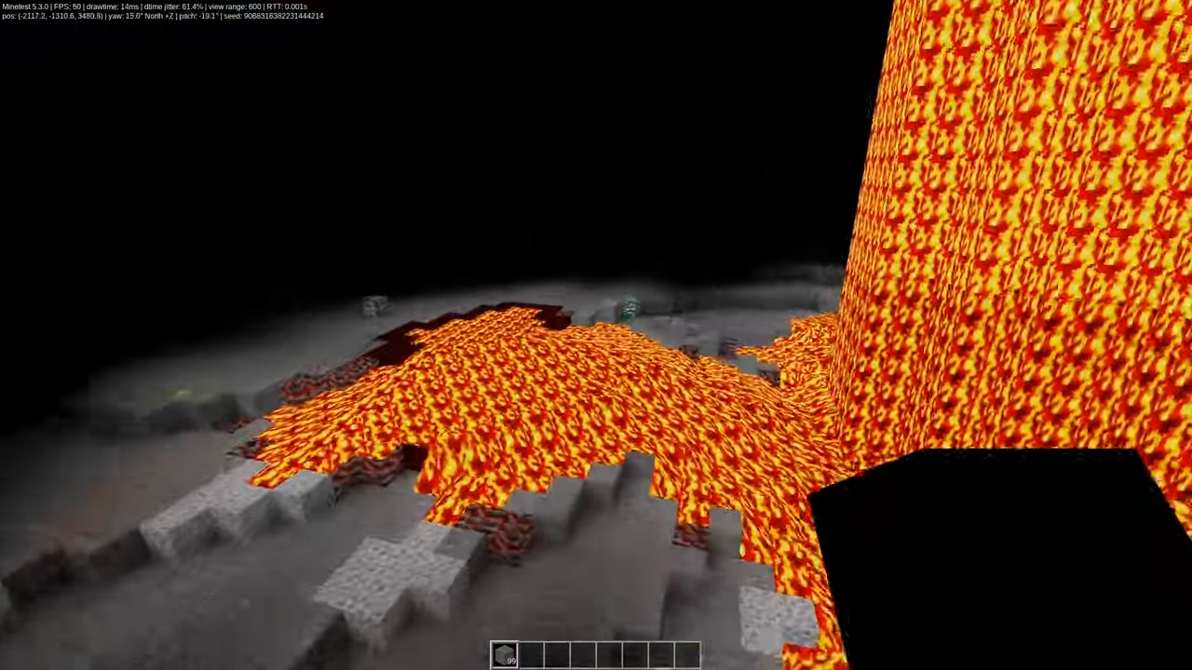
mouse_move(596, 335)
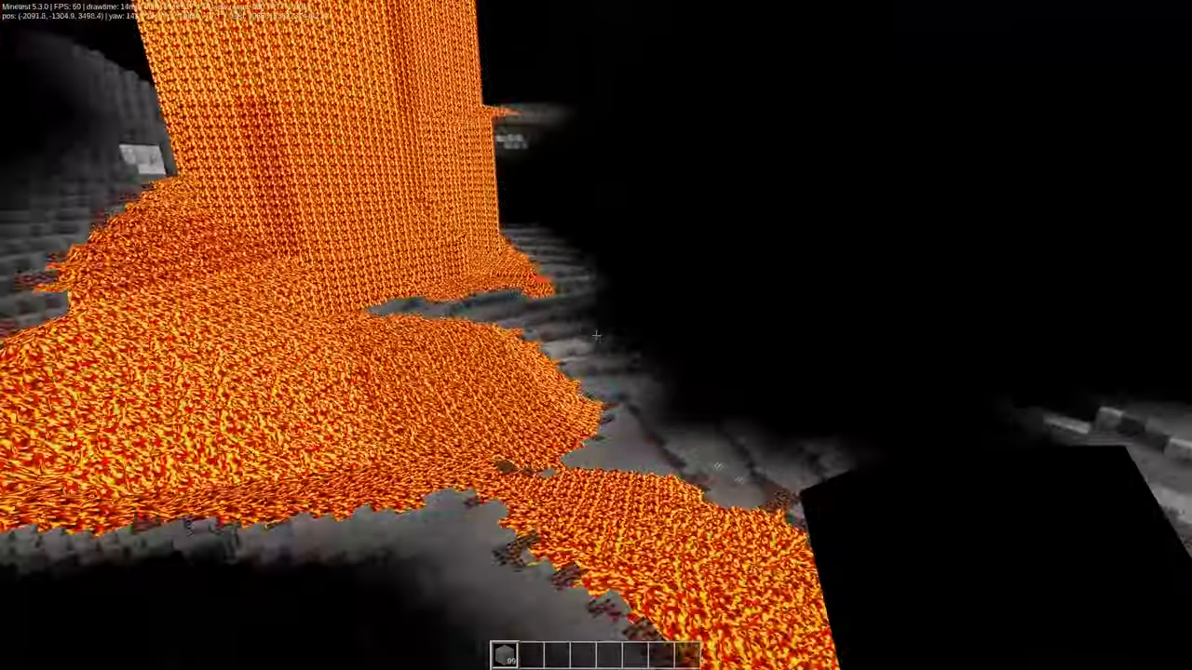
mouse_move(596, 335)
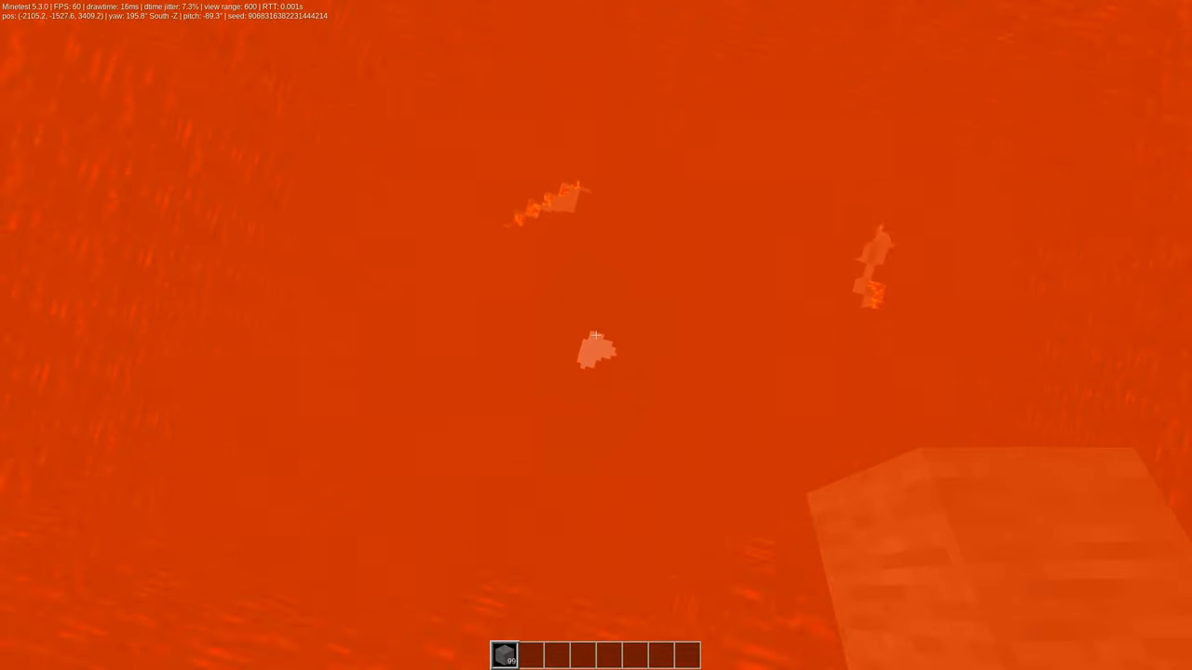
mouse_move(596, 335)
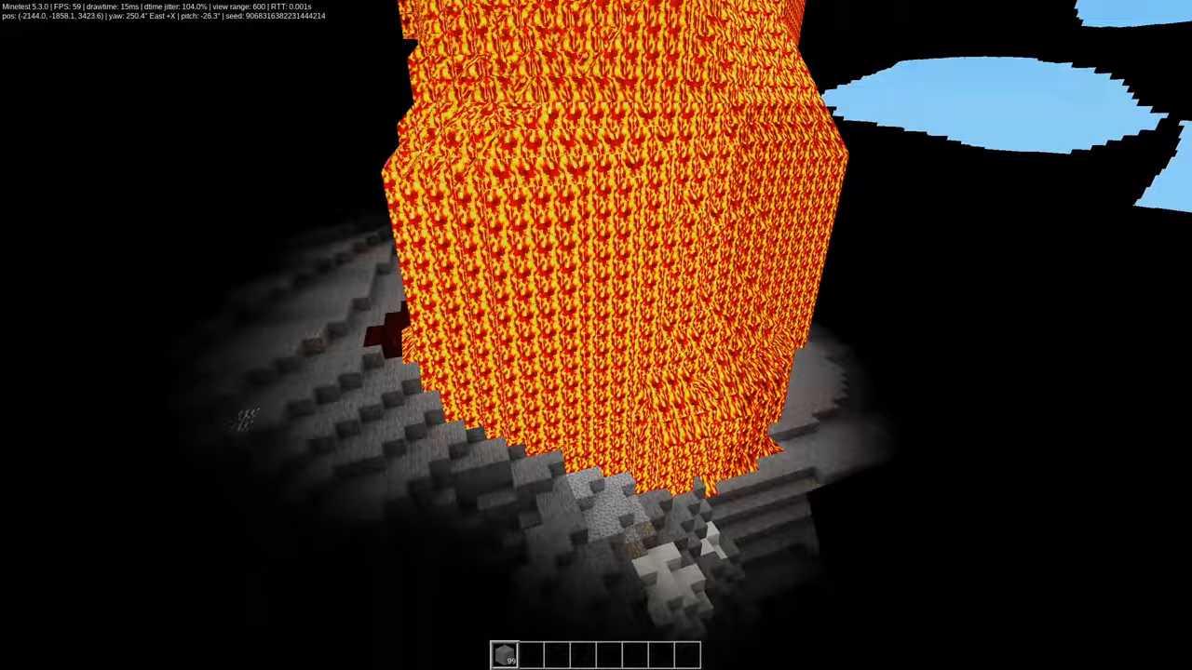
mouse_move(596, 335)
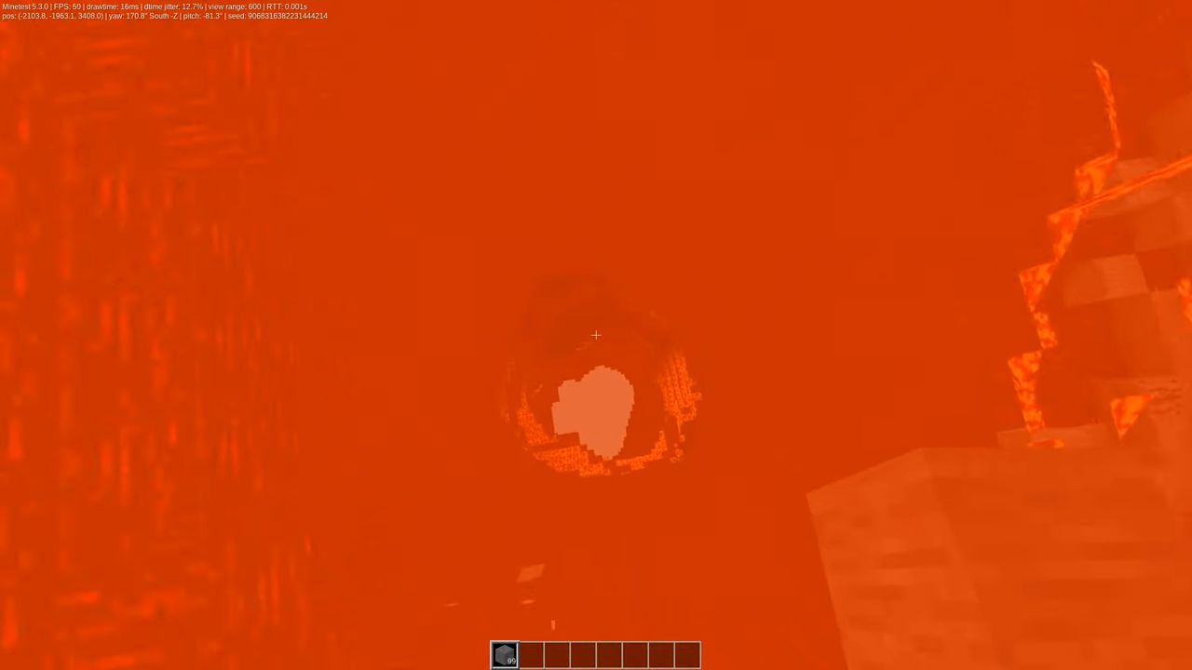
mouse_move(596, 335)
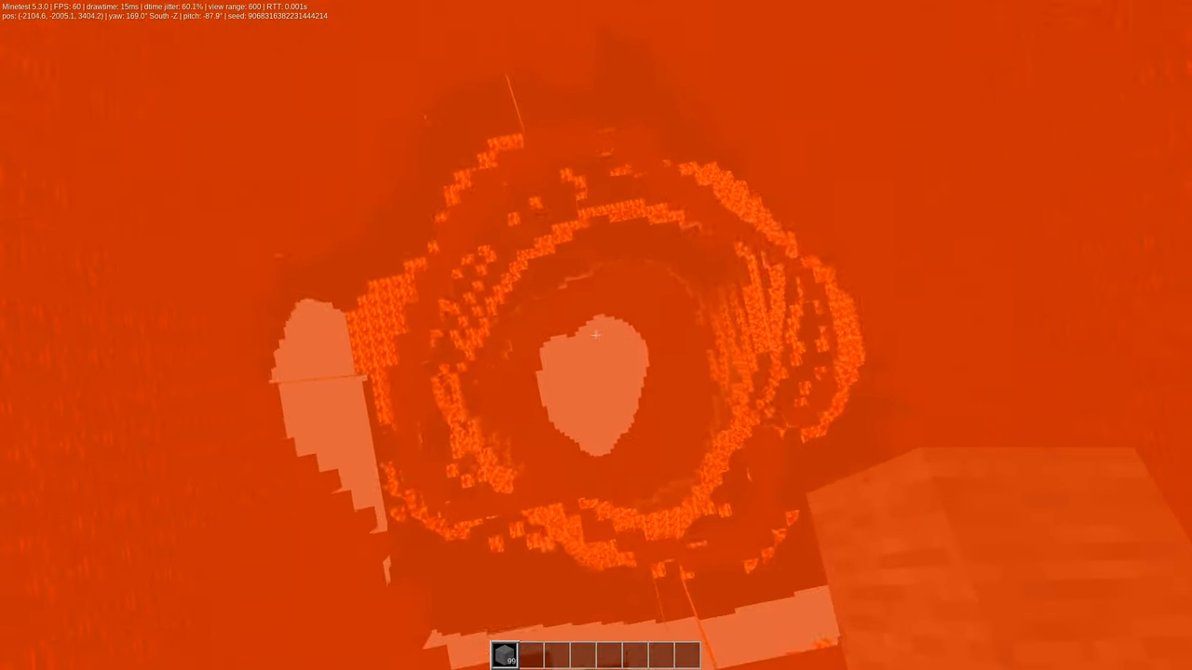
mouse_move(596, 335)
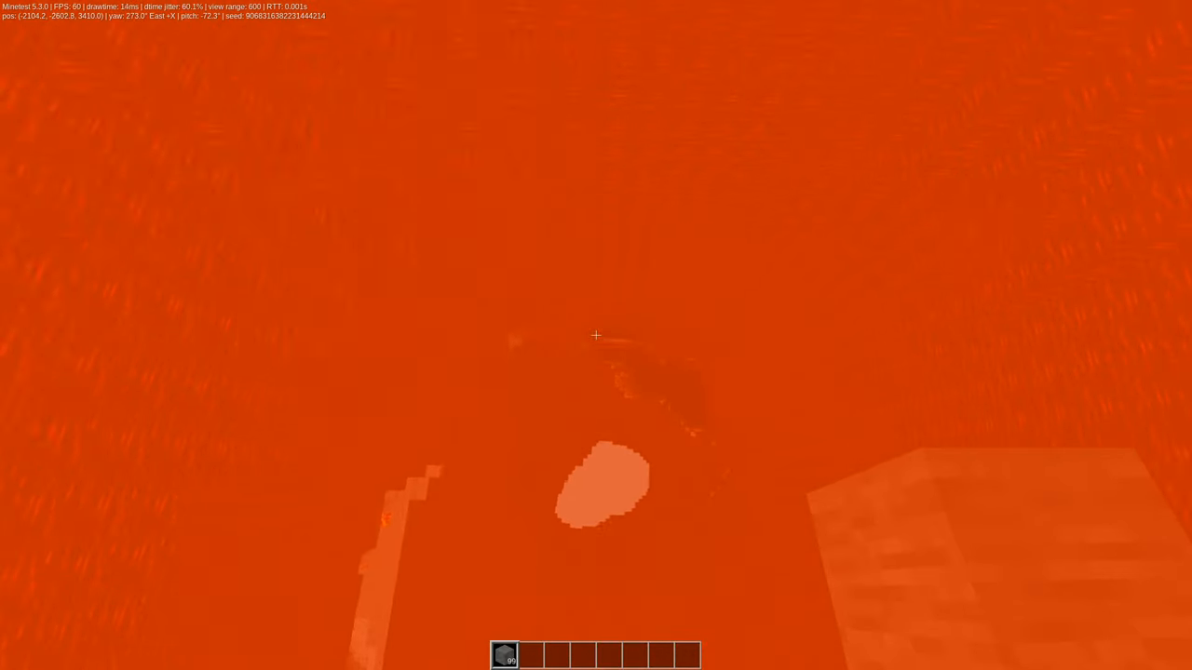
mouse_move(595, 335)
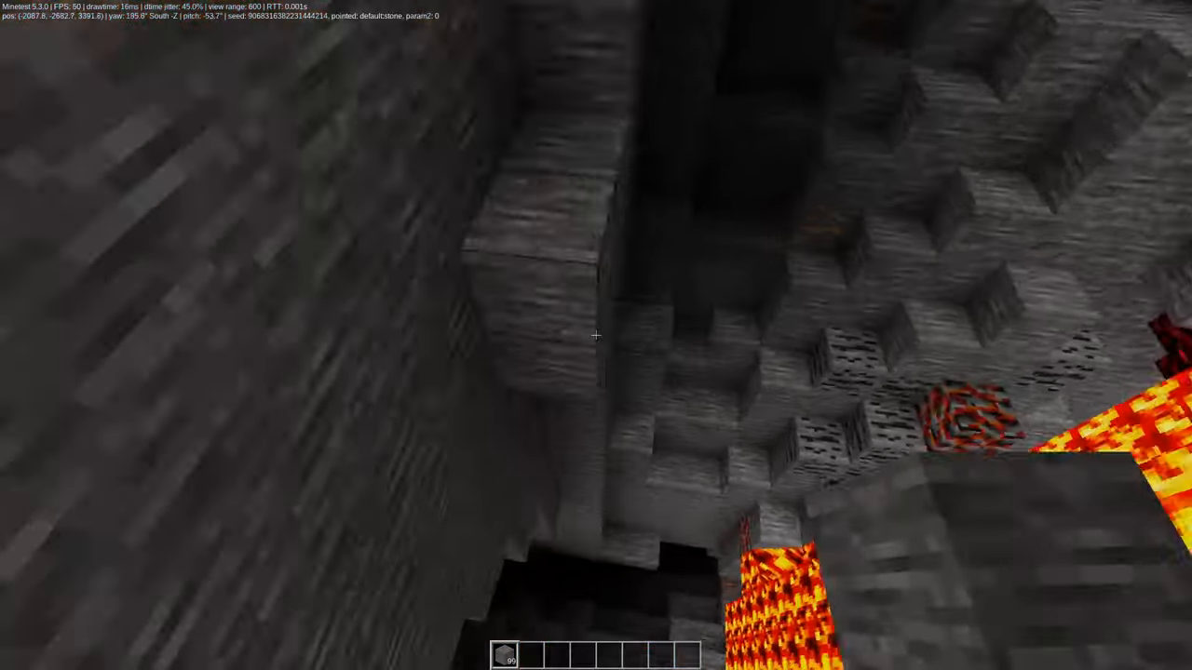
mouse_move(596, 335)
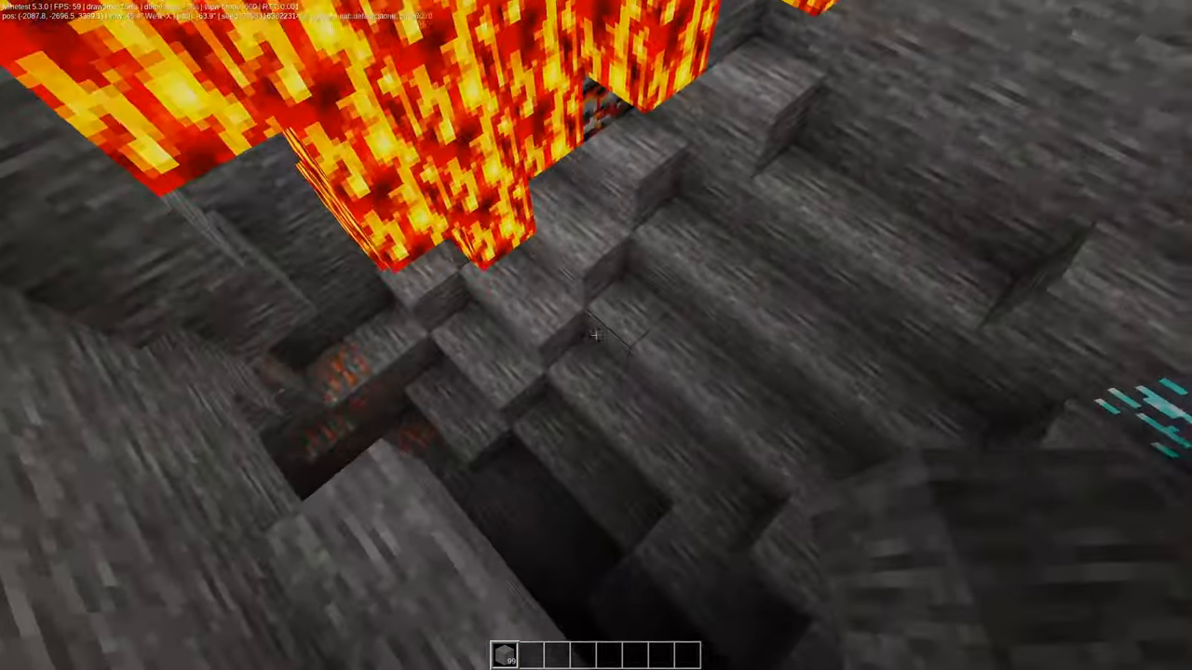
mouse_move(596, 335)
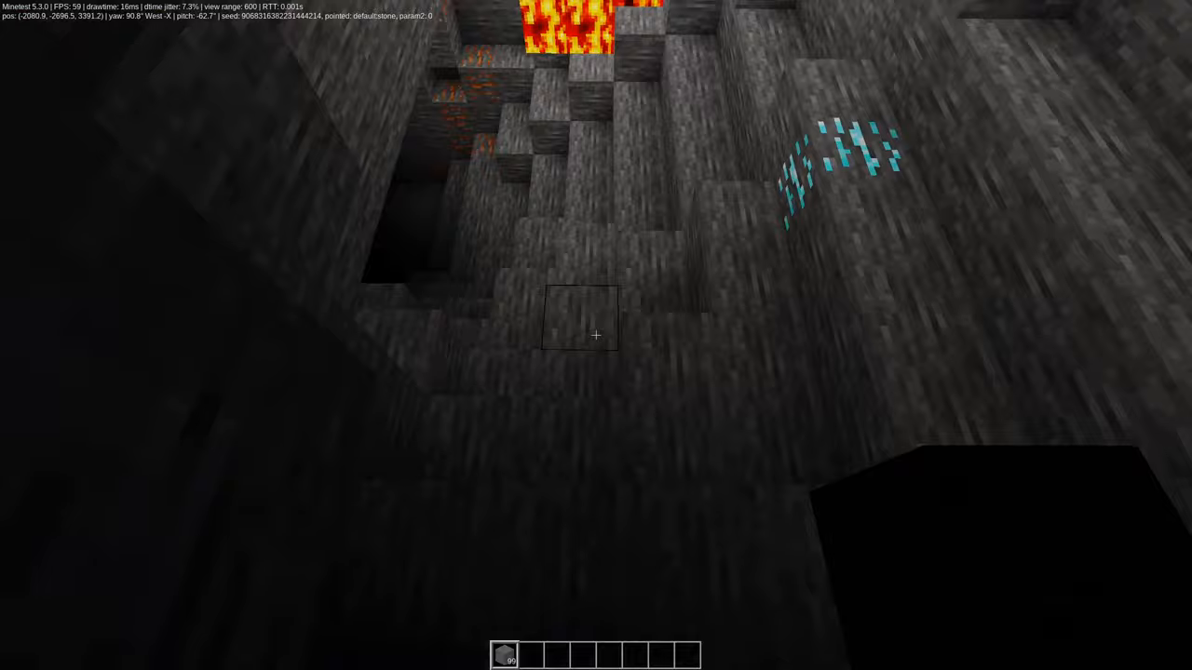
Search the creative inventory for 'grass' to get grass blocks
key(I)
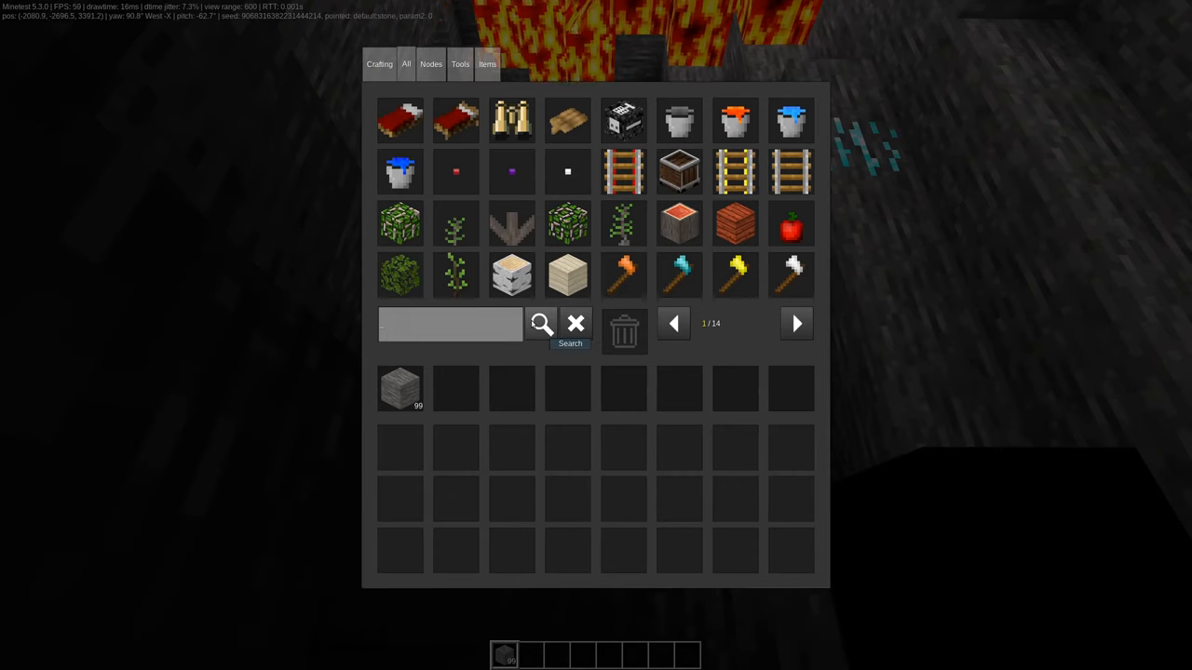
text(grass)
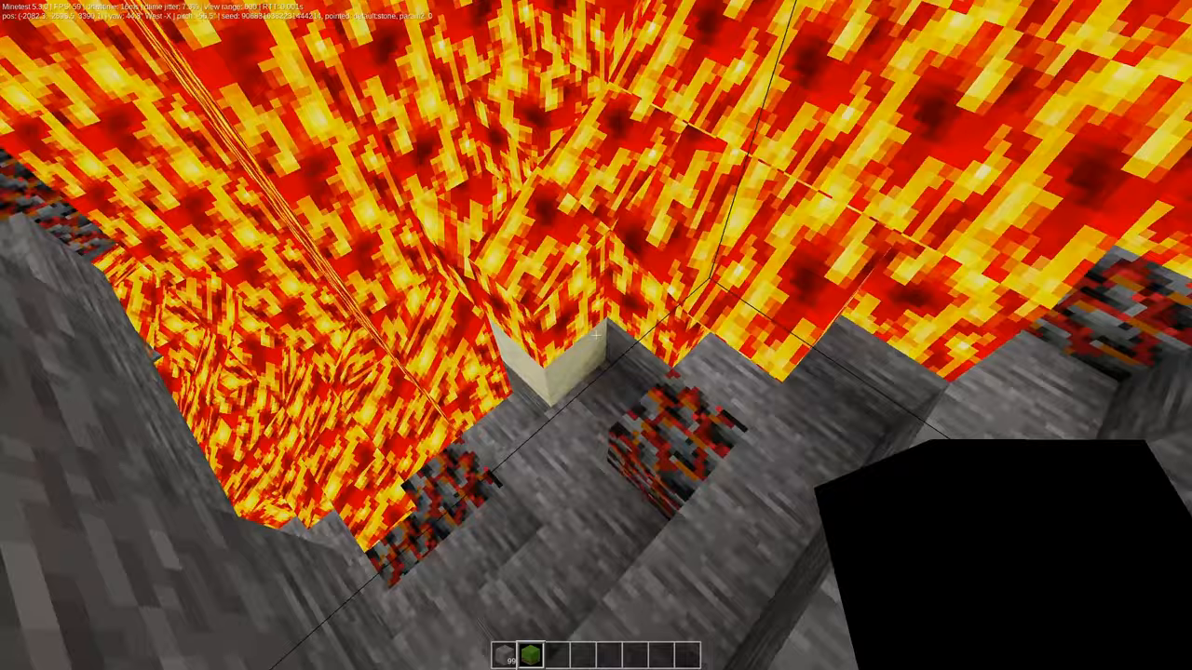
mouse_move(596, 335)
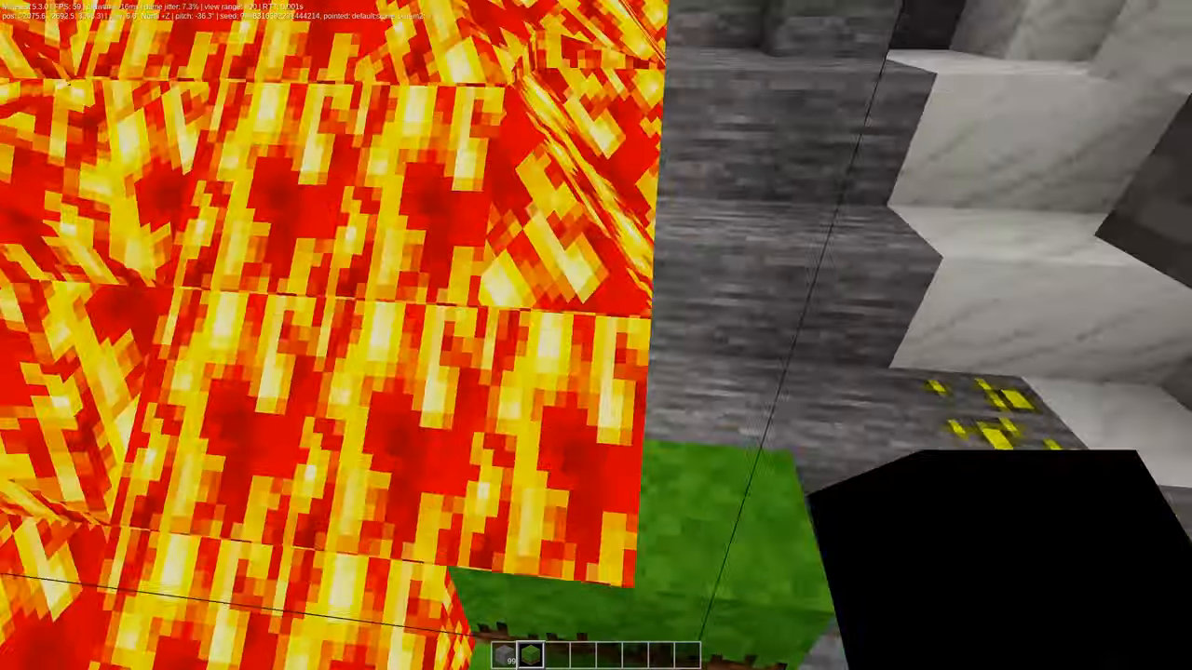
mouse_move(596, 335)
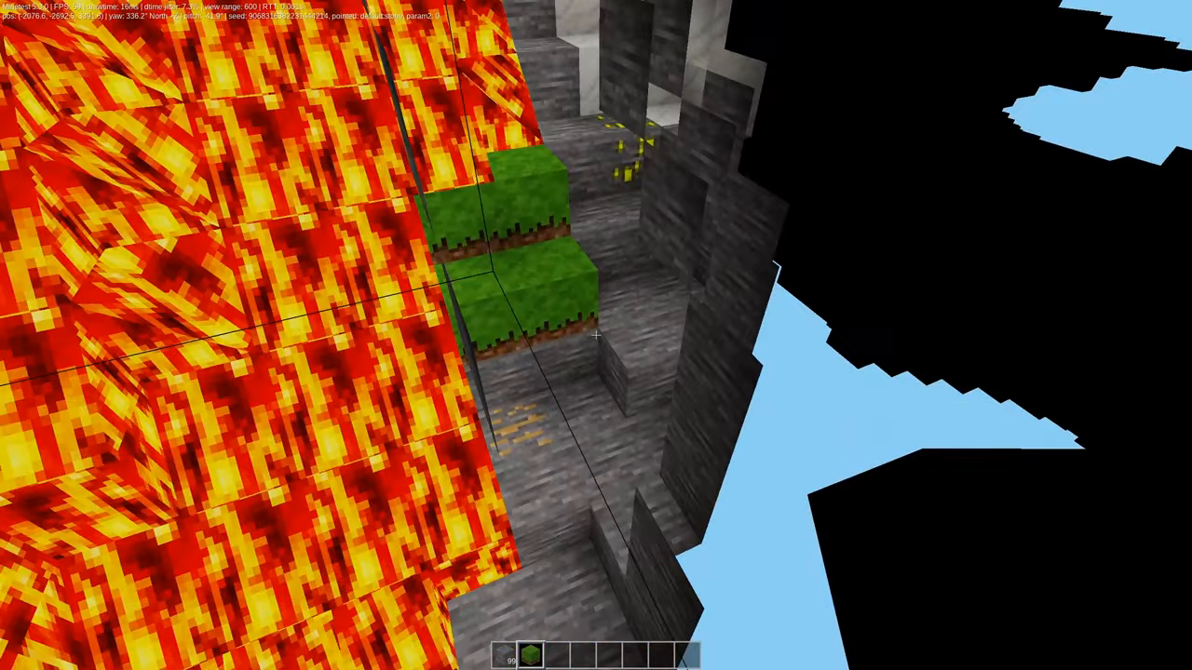
mouse_move(596, 335)
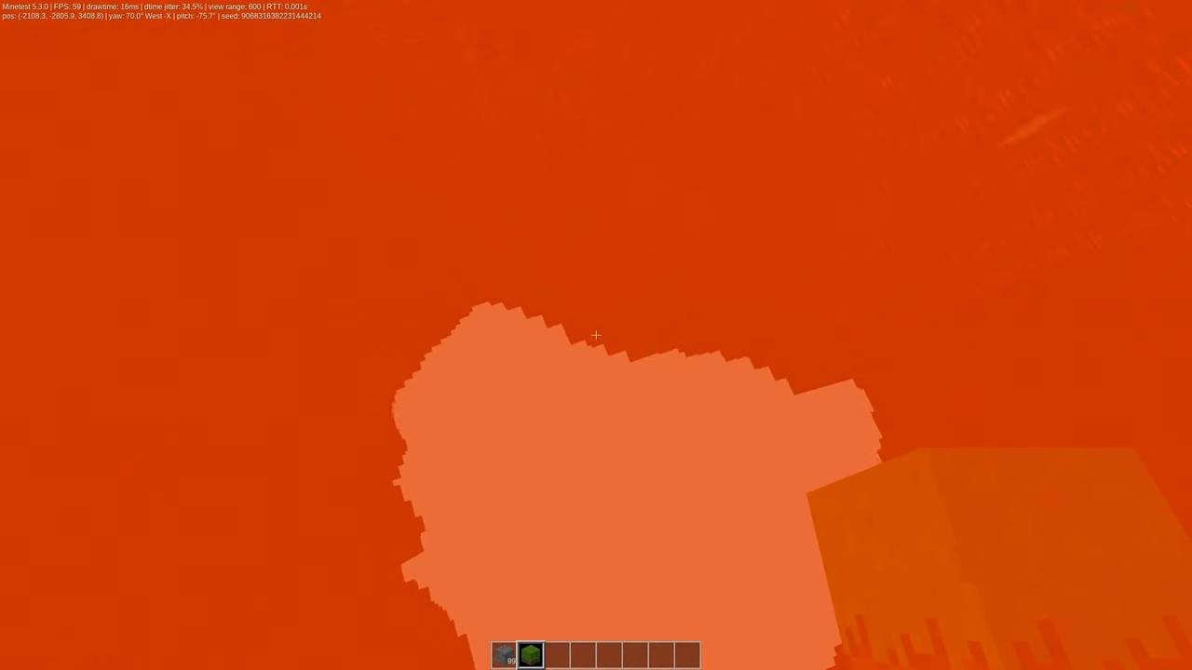
mouse_move(596, 335)
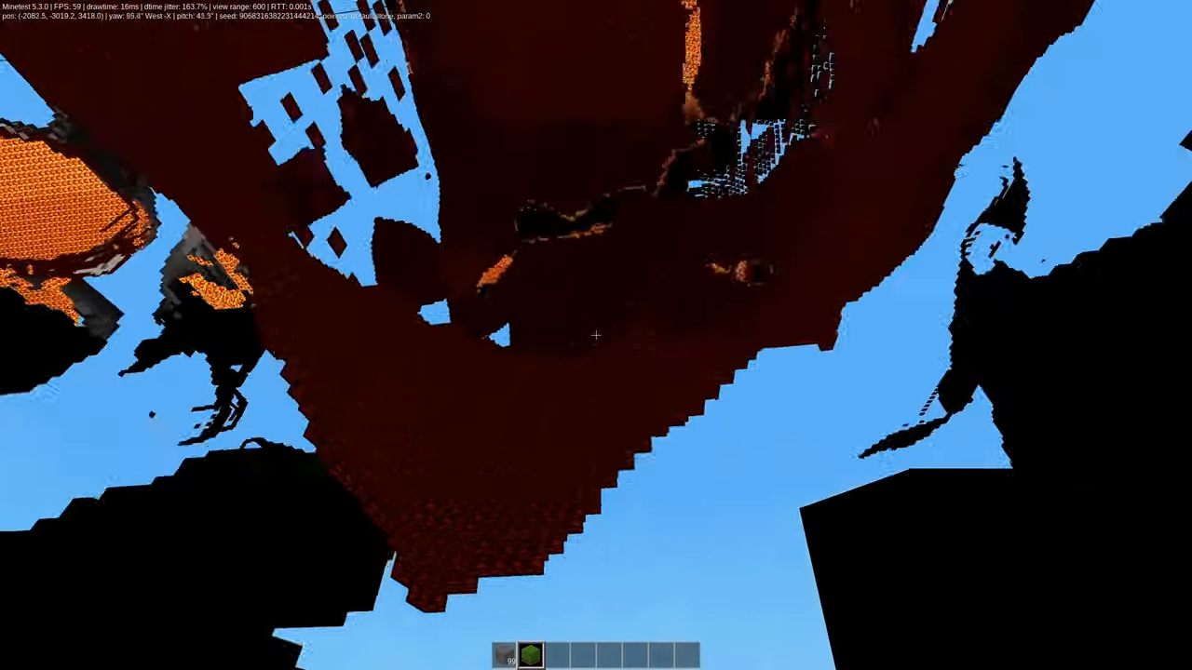
mouse_move(596, 335)
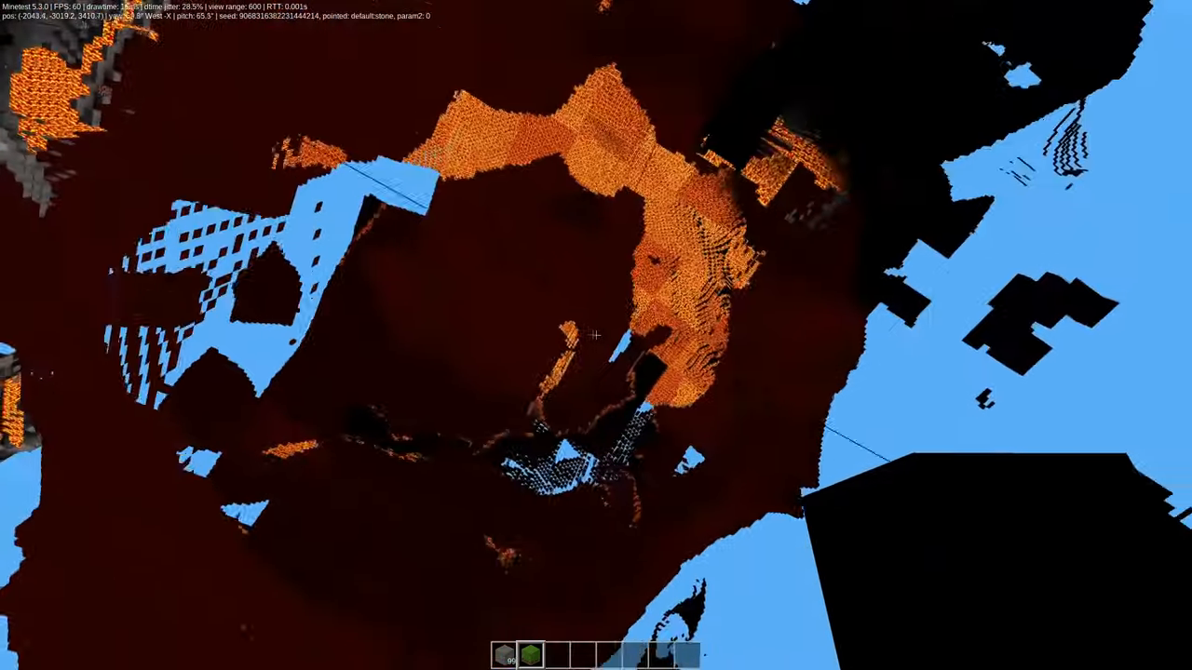
mouse_move(596, 335)
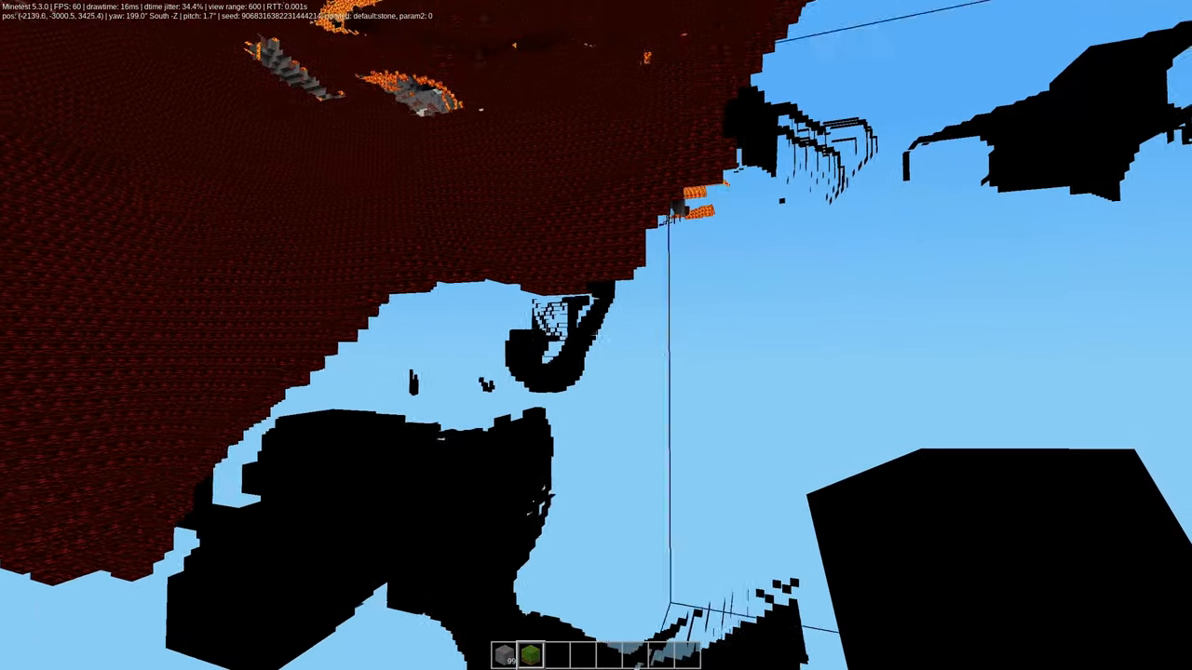
mouse_move(596, 335)
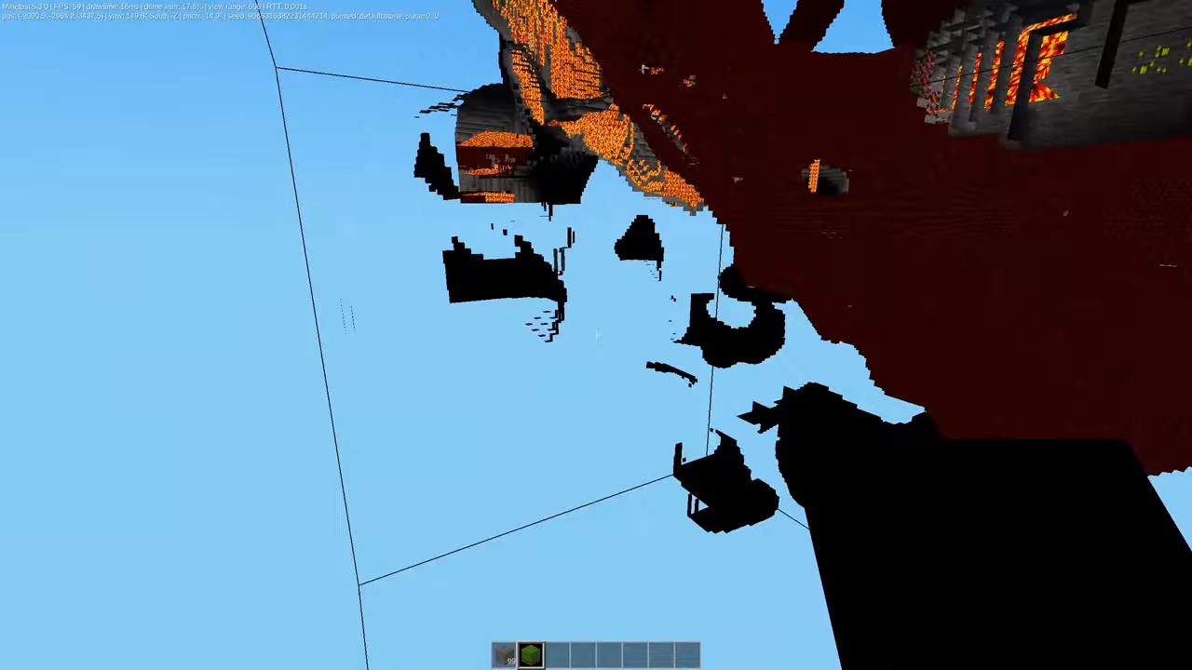
mouse_move(596, 335)
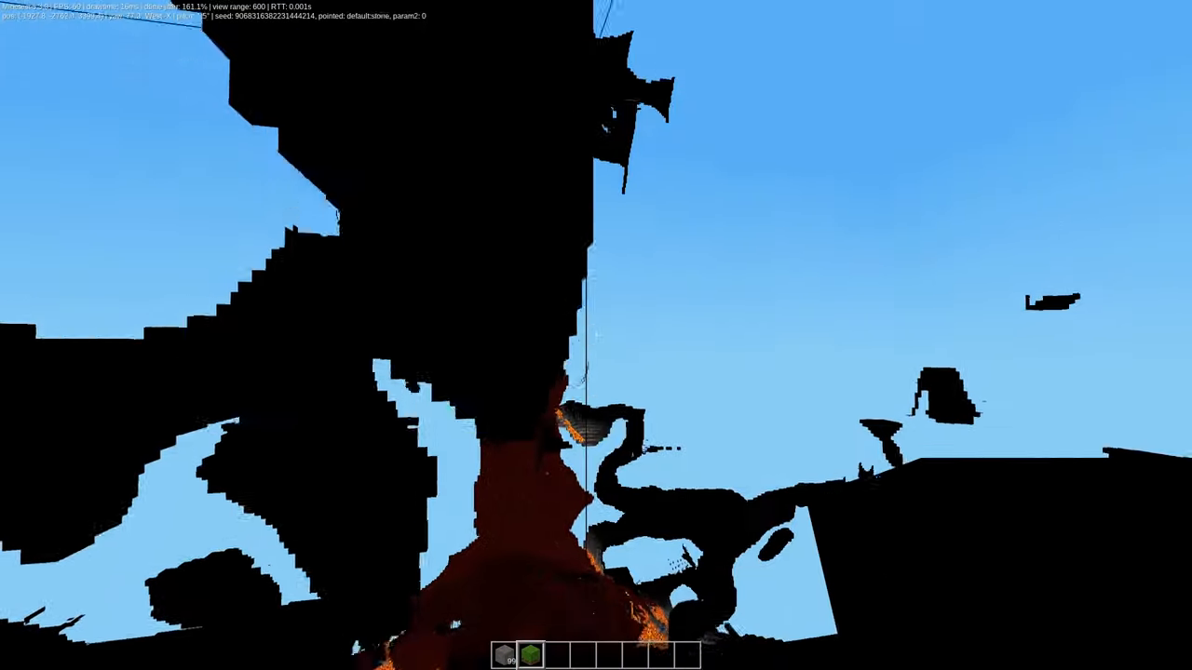
mouse_move(596, 335)
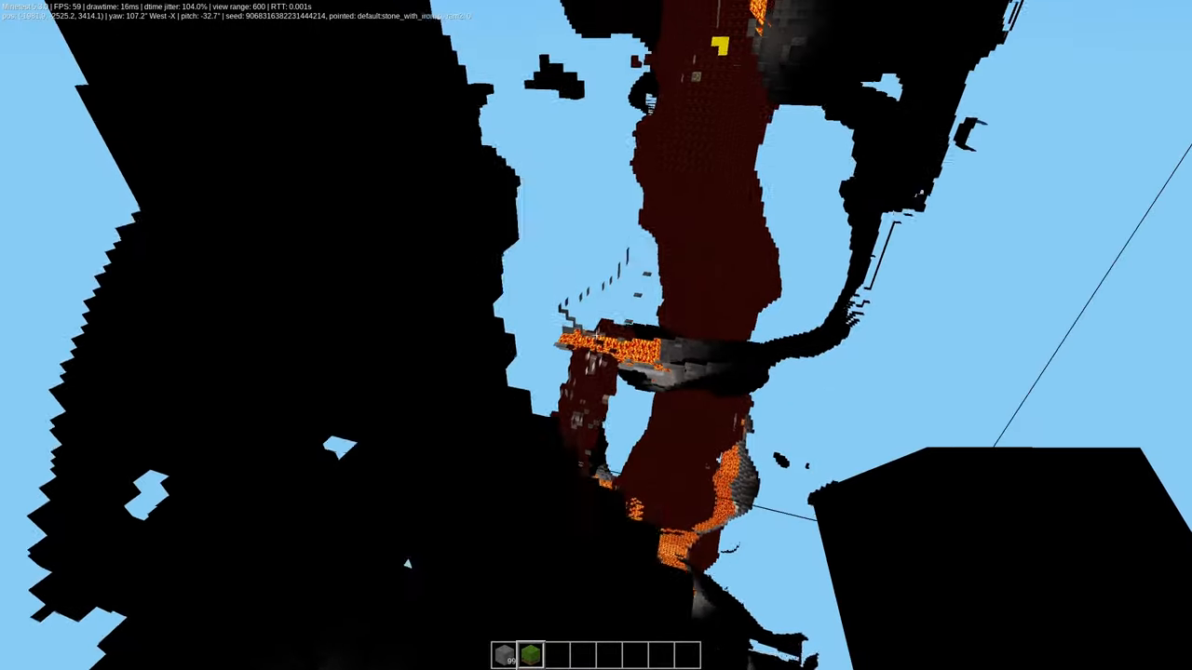
mouse_move(596, 336)
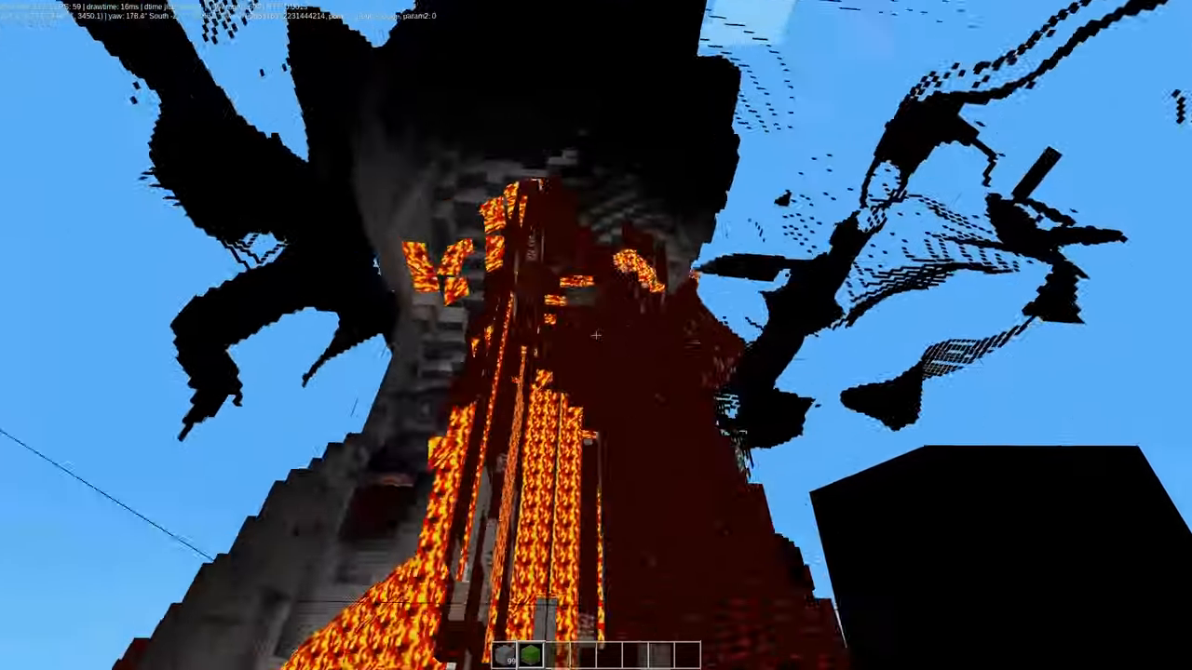
mouse_move(596, 335)
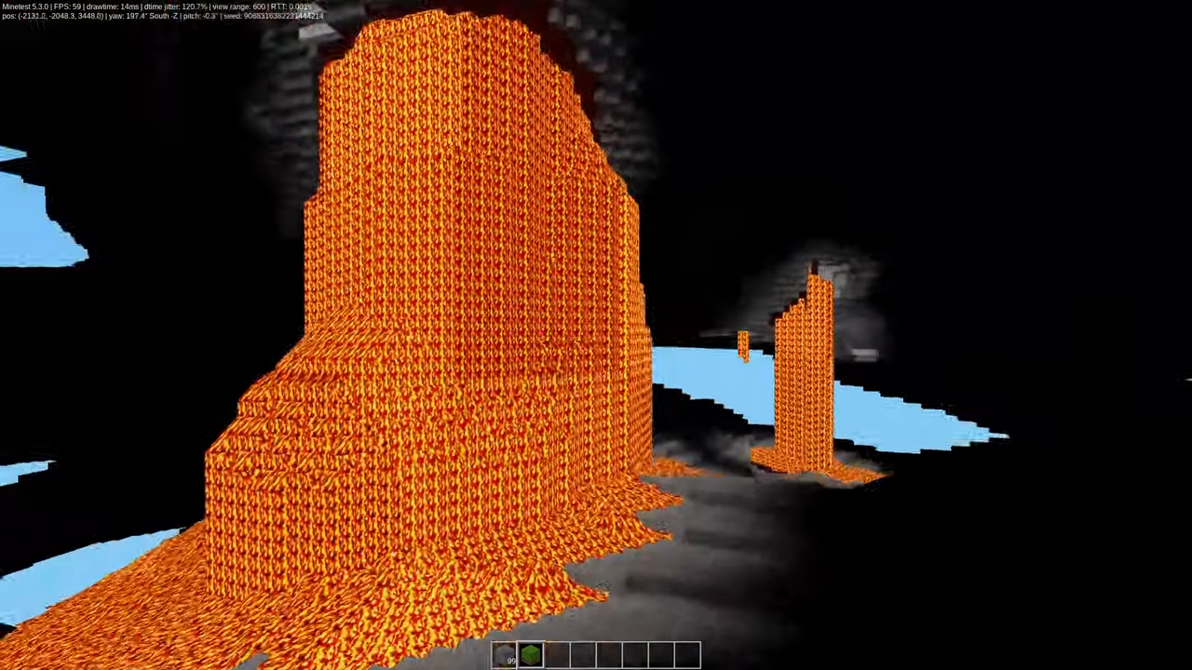
mouse_move(596, 336)
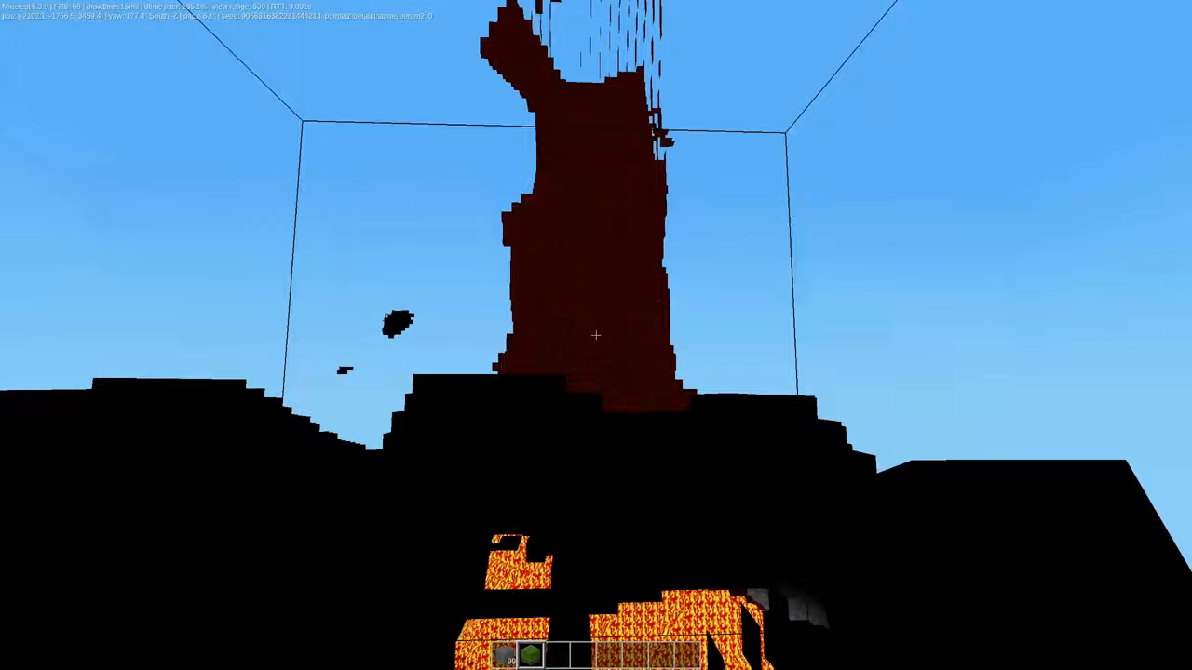
mouse_move(596, 336)
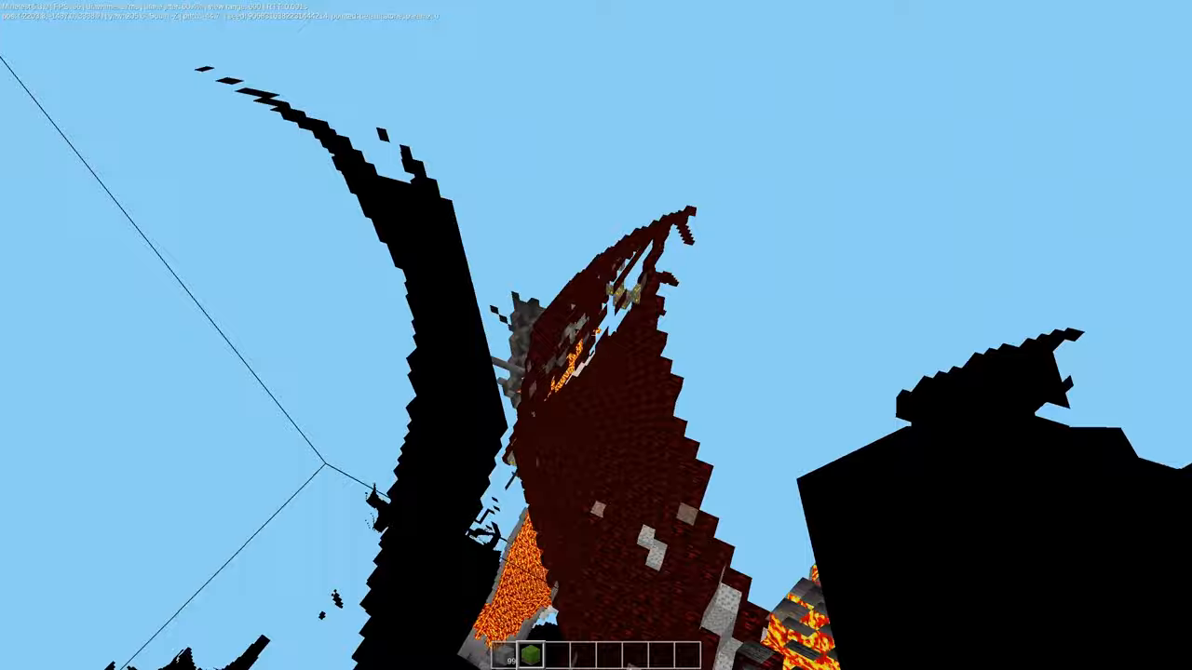
mouse_move(596, 336)
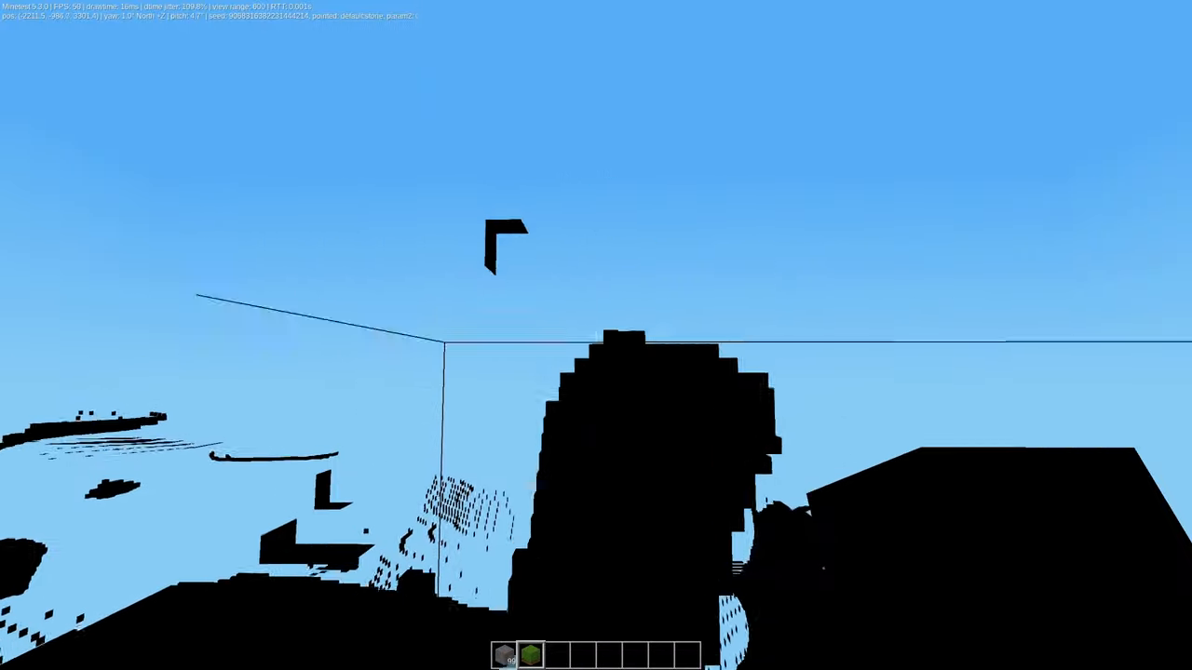
mouse_move(596, 335)
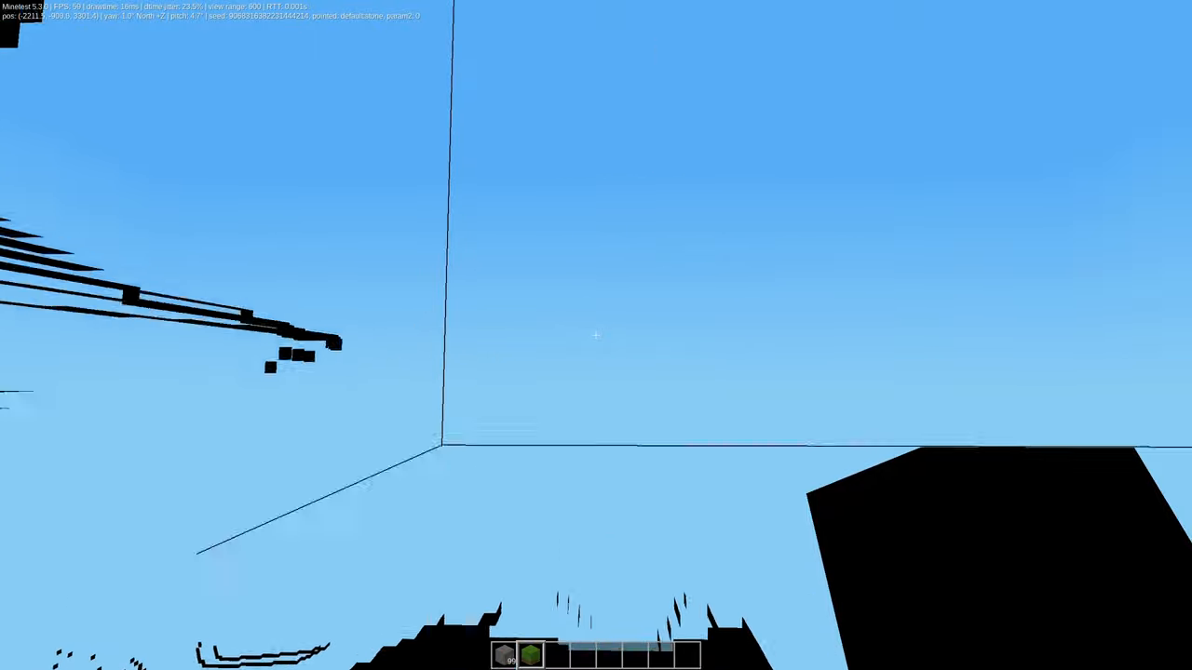
mouse_move(596, 336)
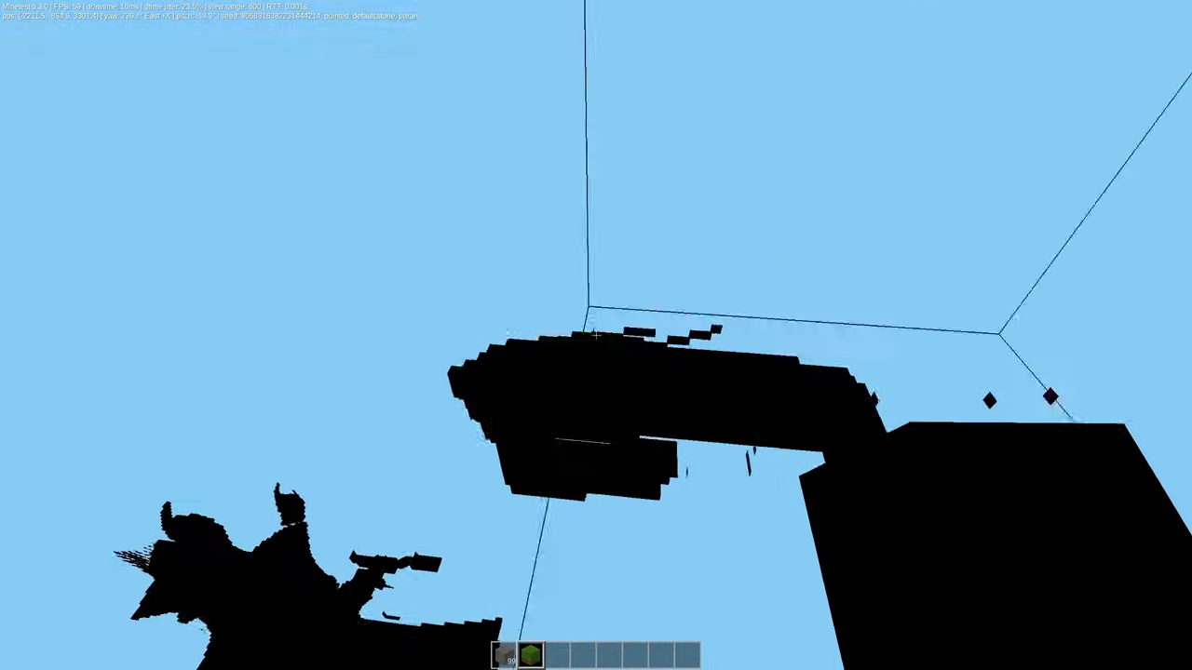
mouse_move(596, 336)
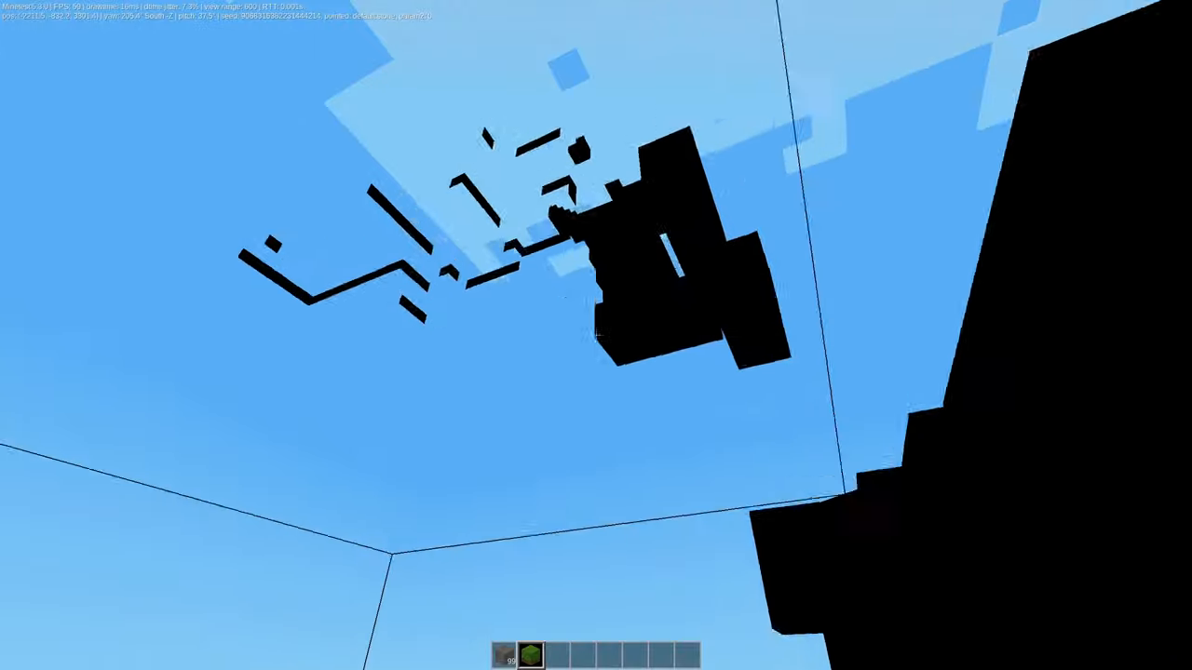
mouse_move(596, 336)
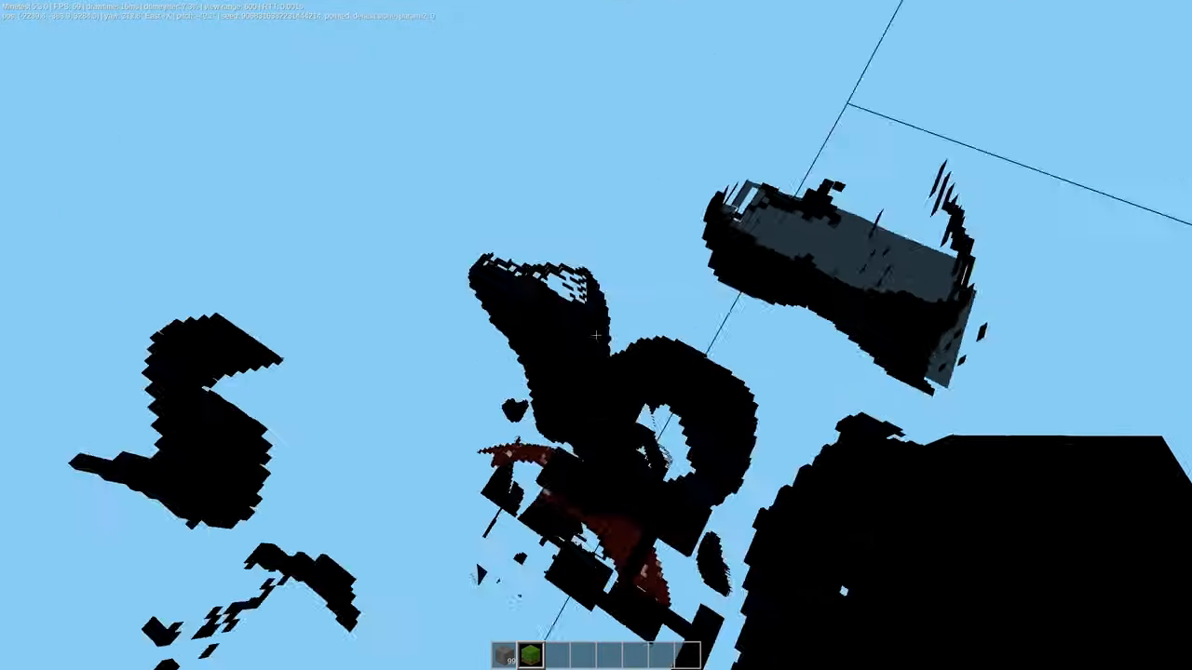
mouse_move(596, 335)
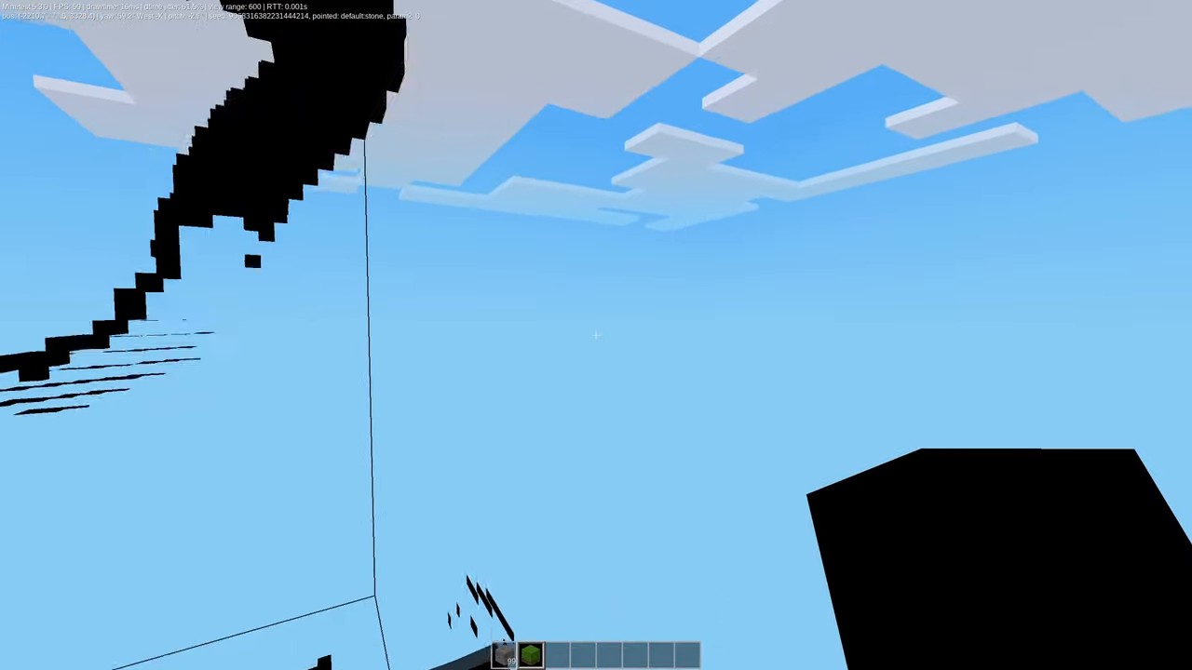
mouse_move(596, 335)
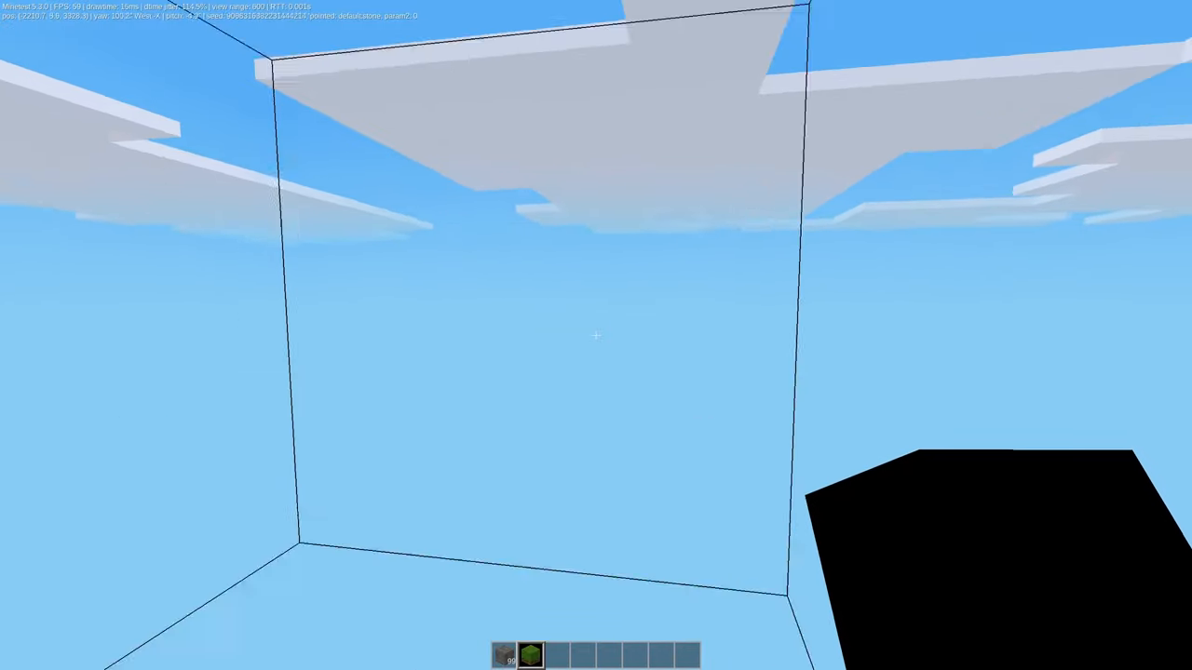
mouse_move(596, 335)
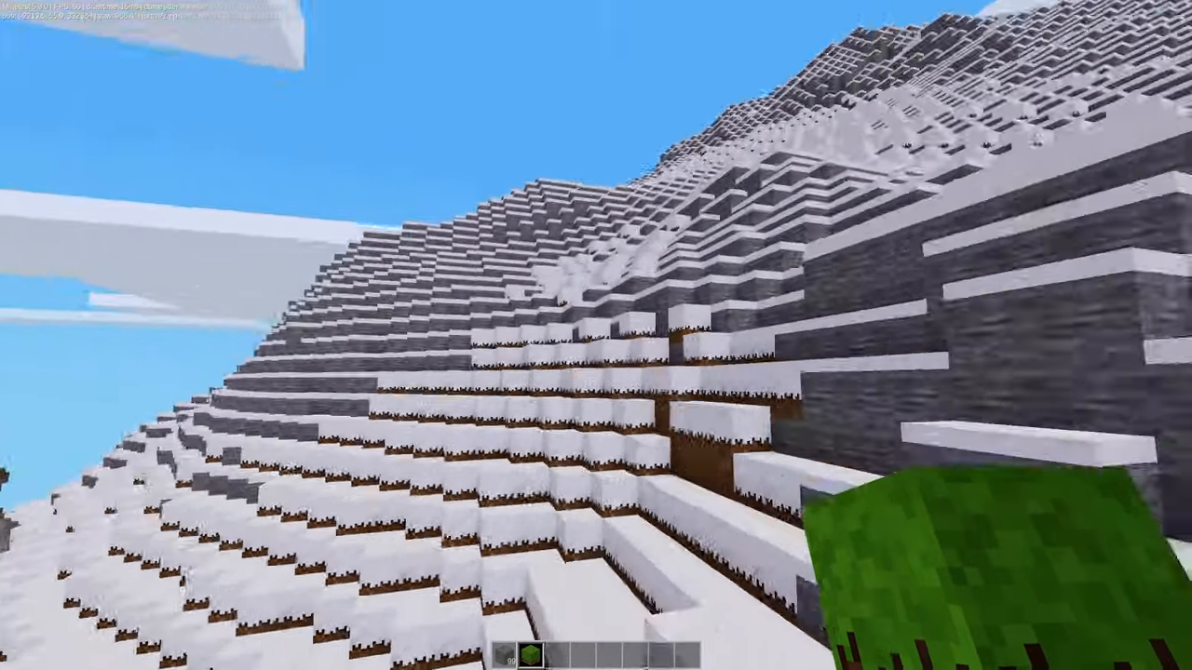
mouse_move(596, 335)
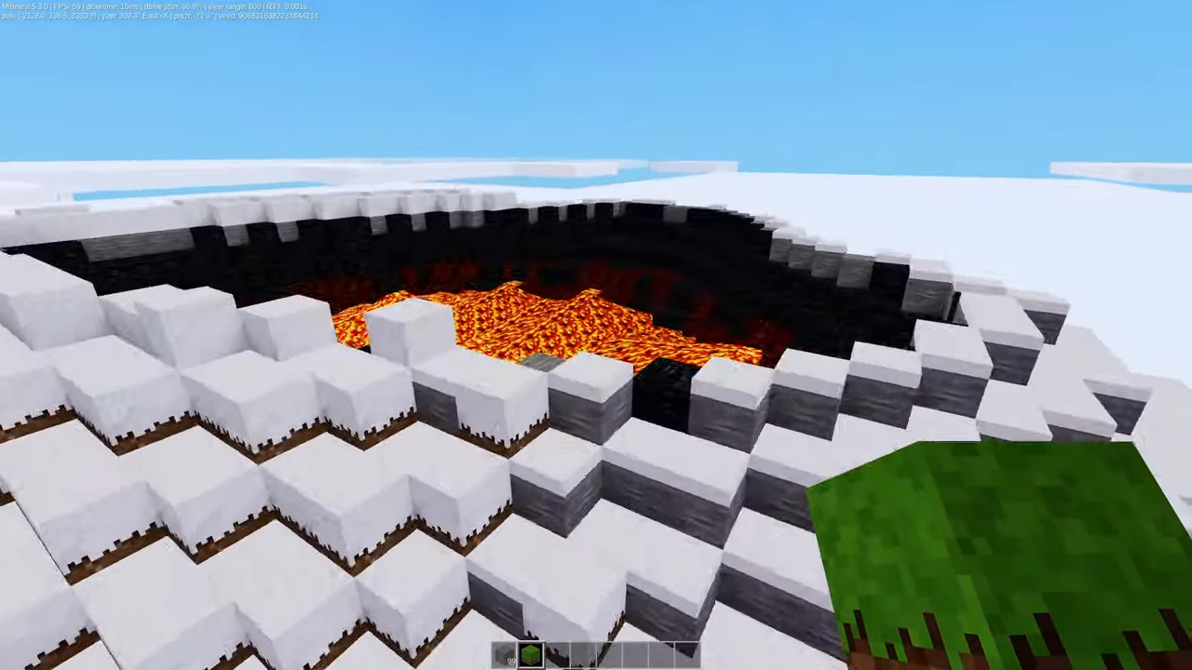
mouse_move(596, 335)
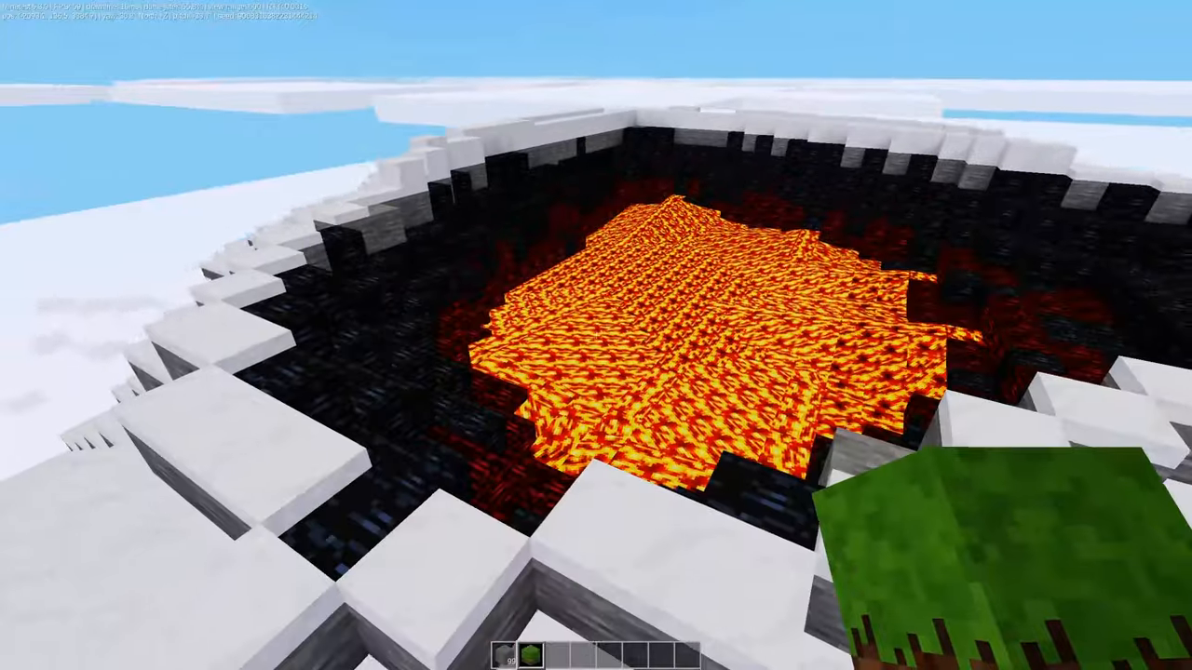